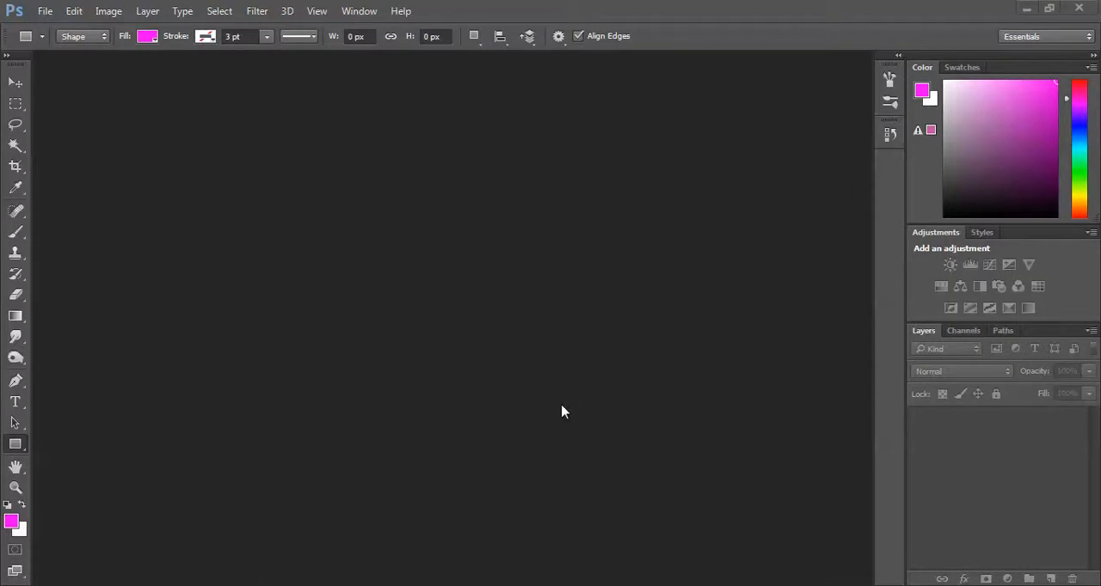
mouse_move(566, 411)
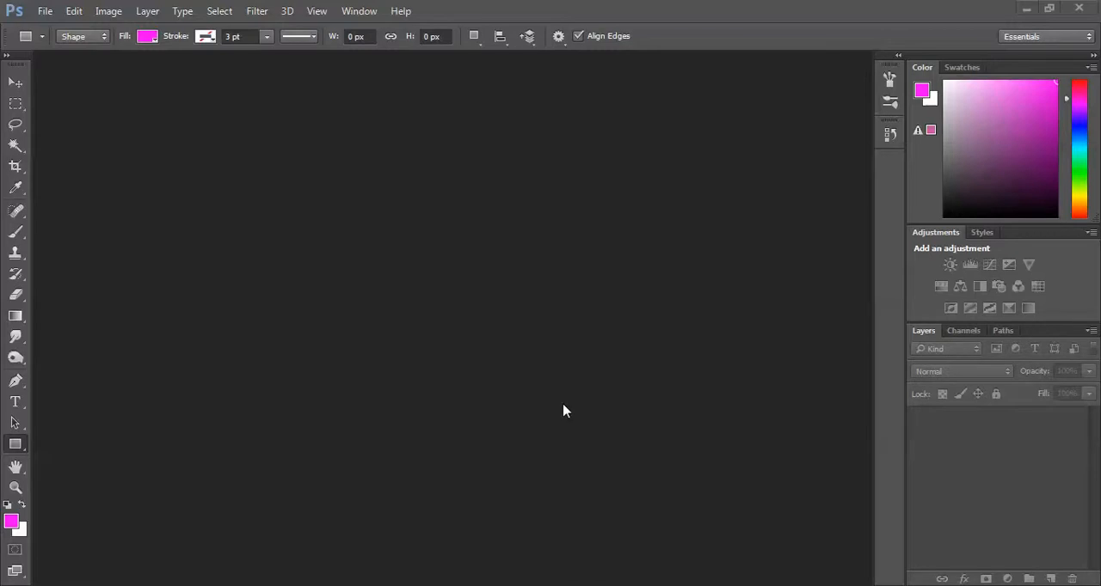
mouse_move(557, 384)
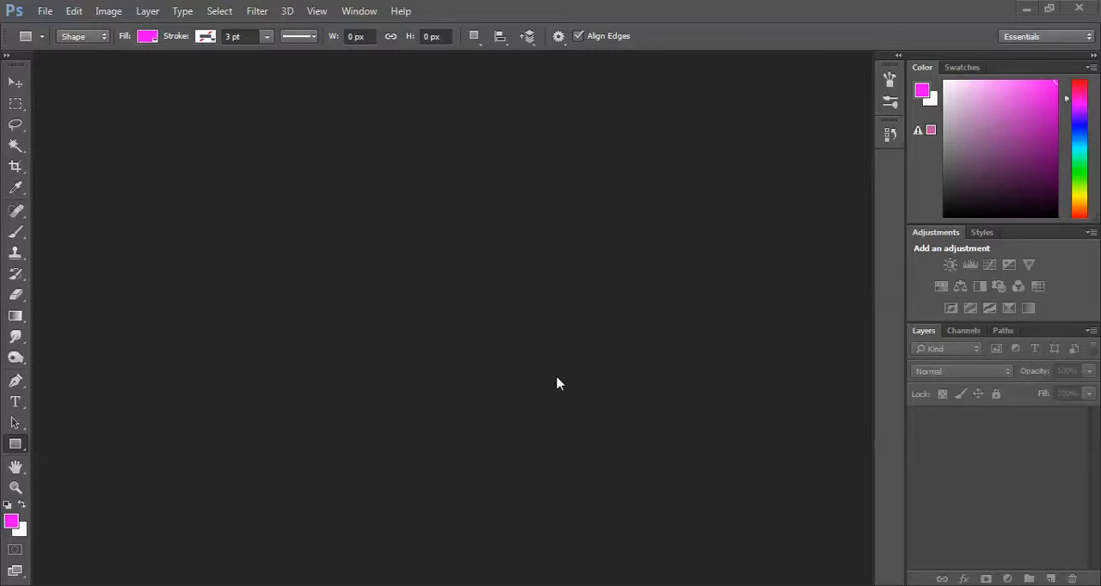
mouse_move(555, 389)
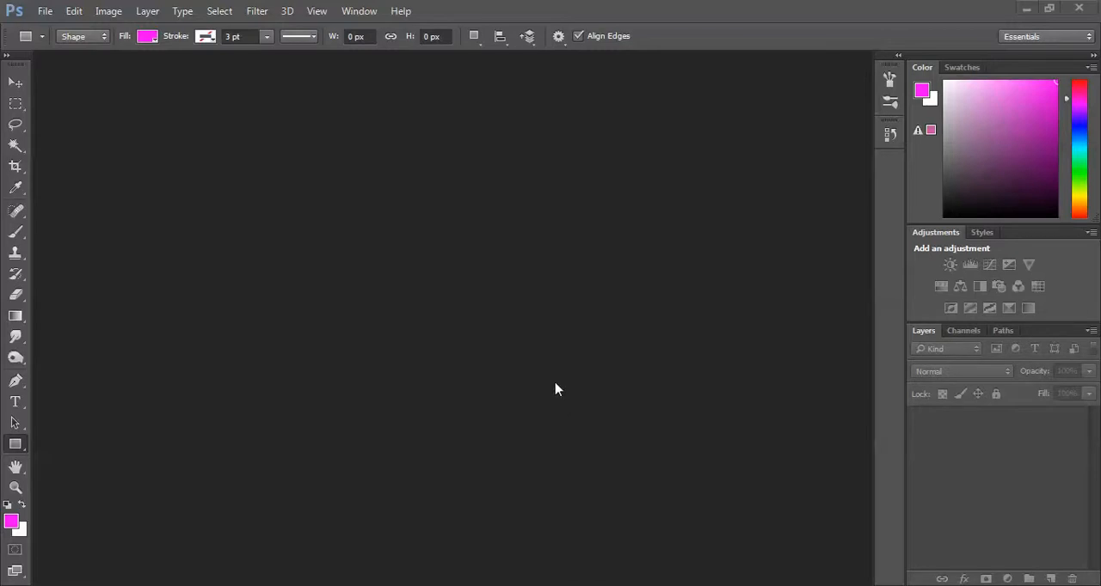
mouse_move(554, 393)
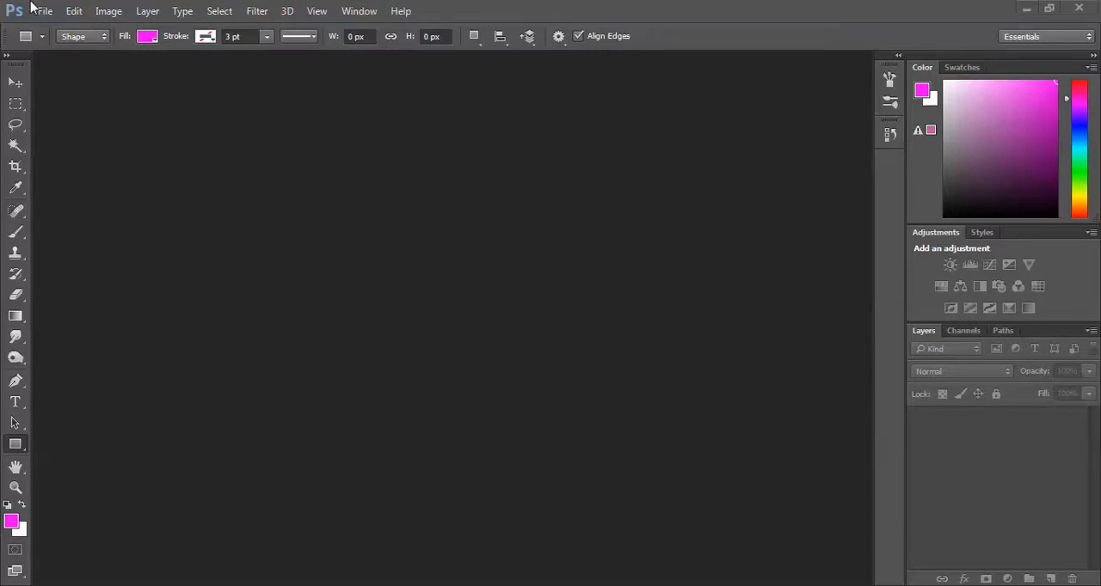
Step: Create a new white 1920×1080 document named Perspective
left_click(44, 10)
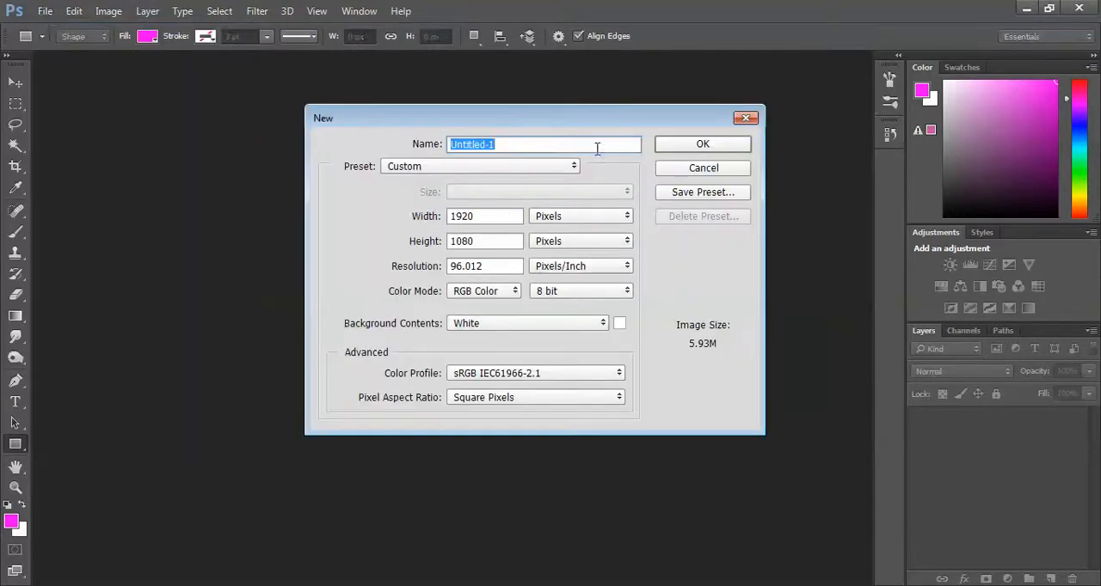
left_click(484, 216)
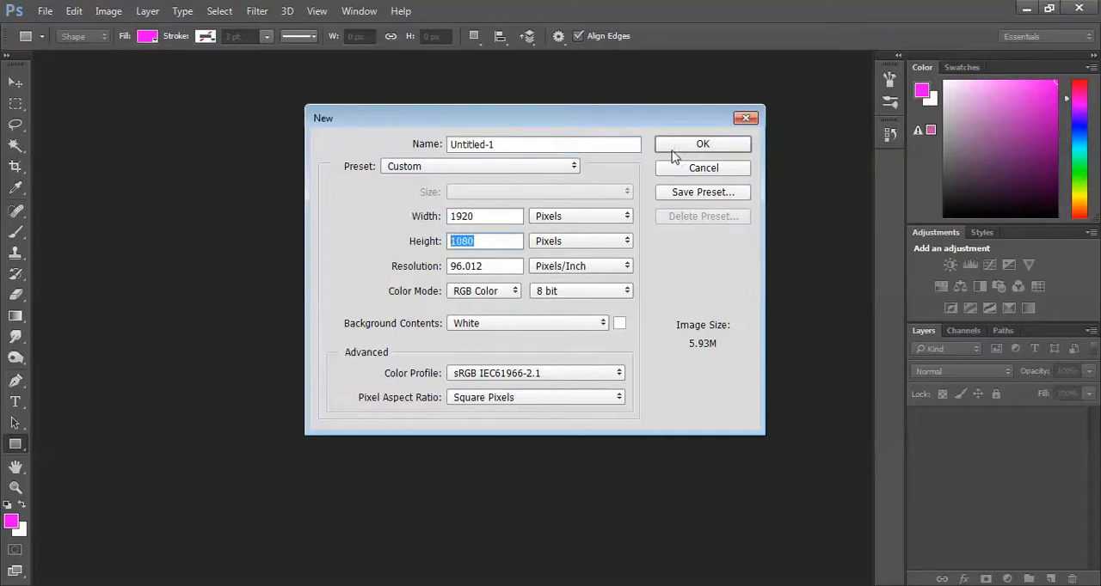
type("Perspective")
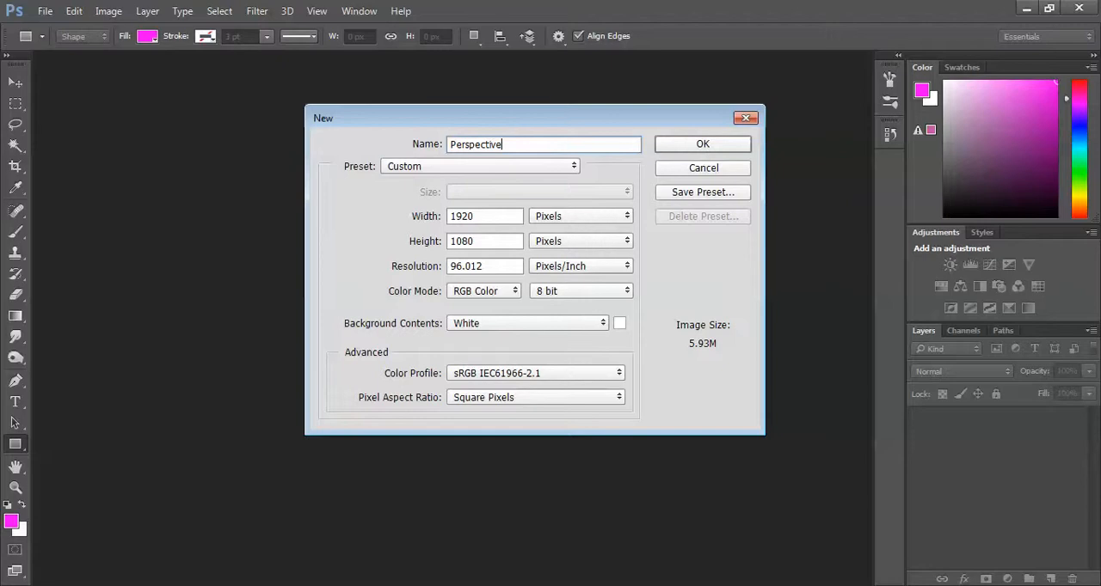
left_click(701, 144)
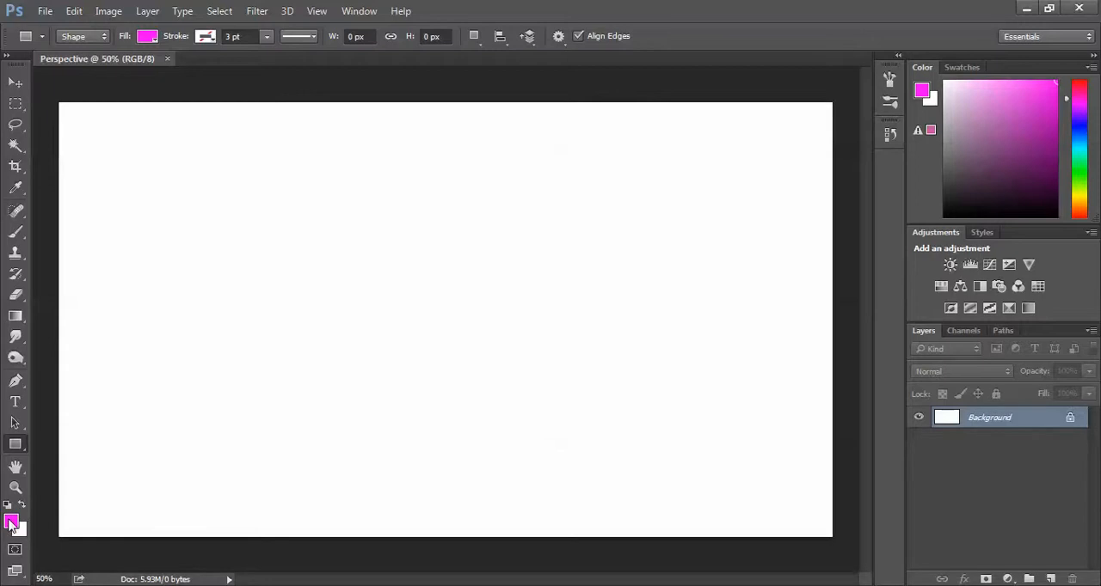
mouse_move(13, 445)
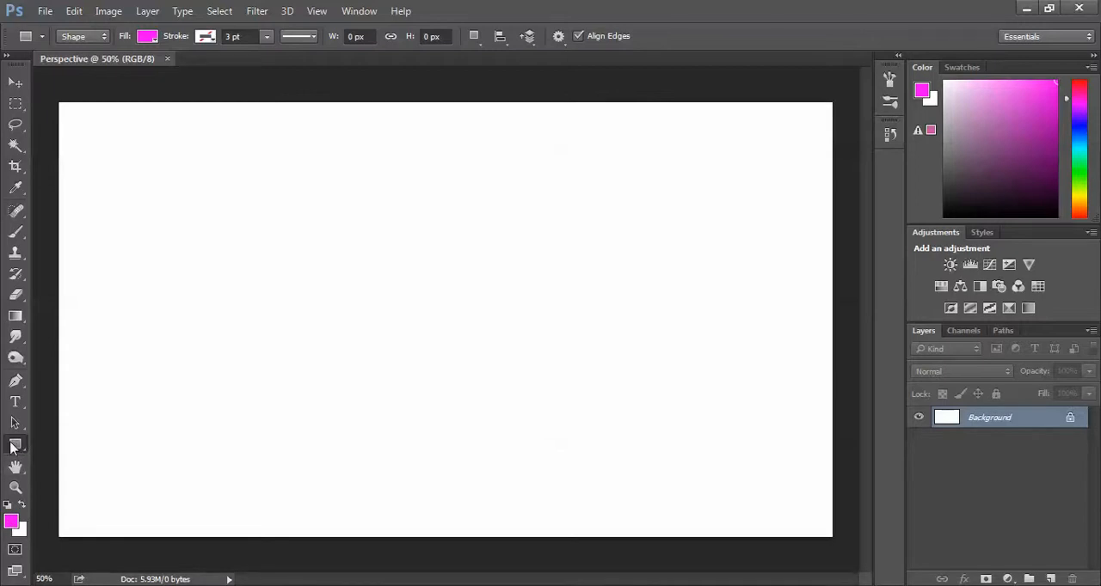
Step: Choose the Polygon Tool in Shape mode with magenta fill and 100 sides
left_click(15, 444)
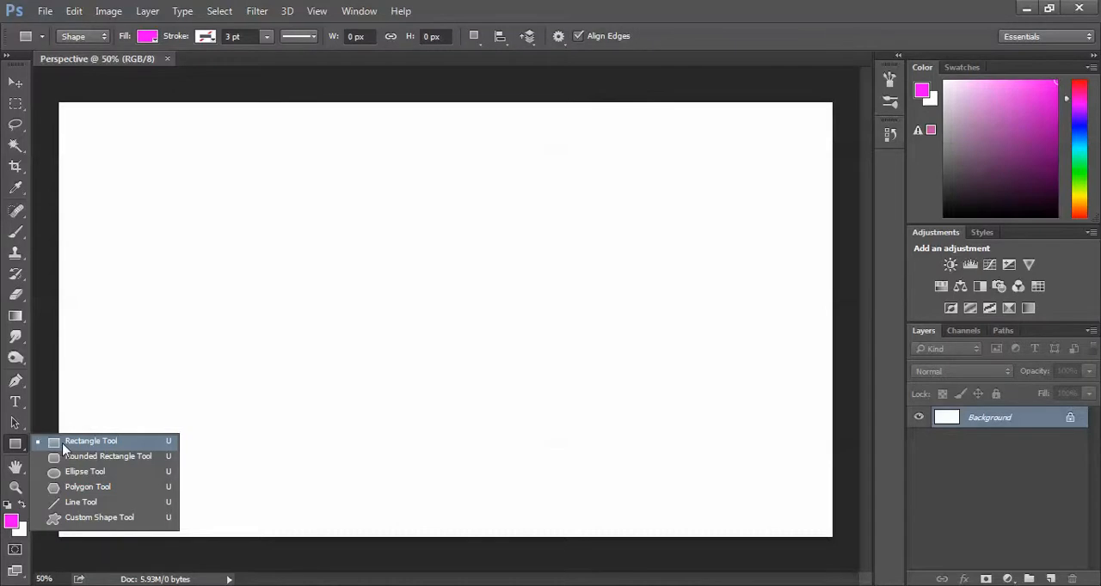
mouse_move(87, 487)
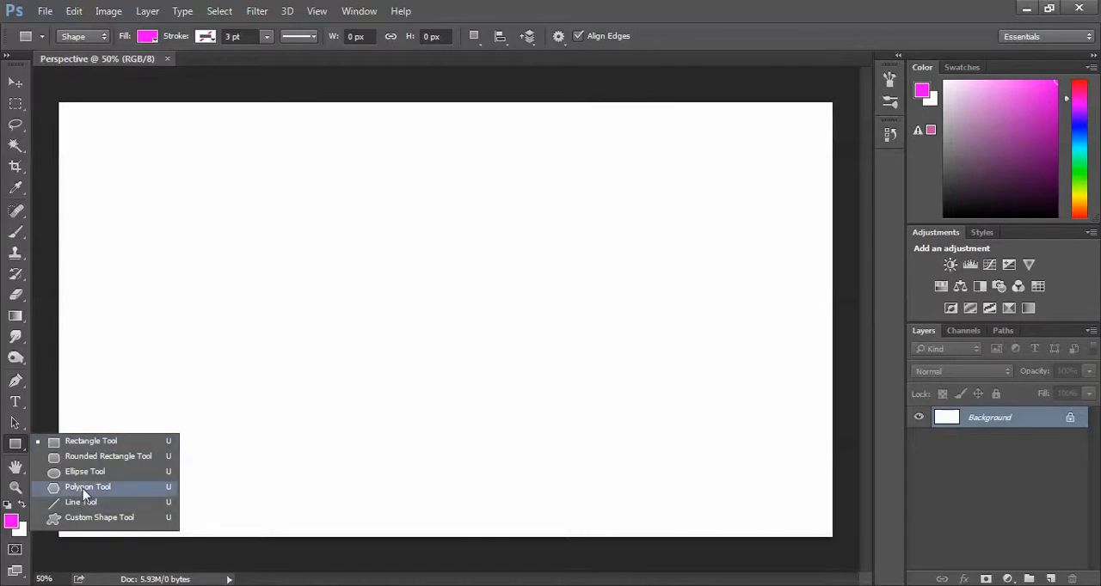
left_click(87, 487)
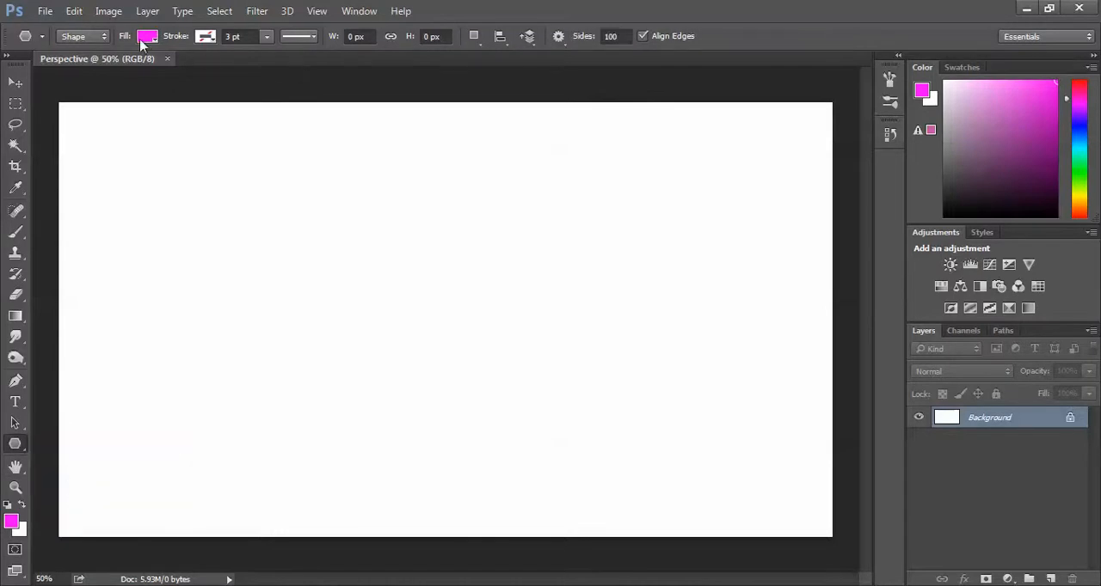
left_click(82, 37)
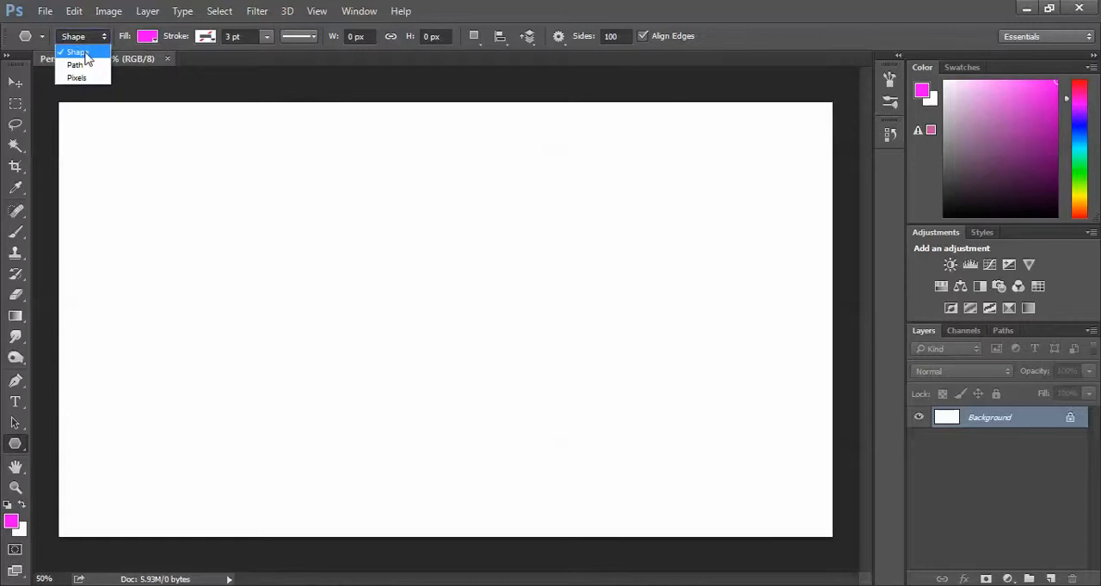
mouse_move(74, 36)
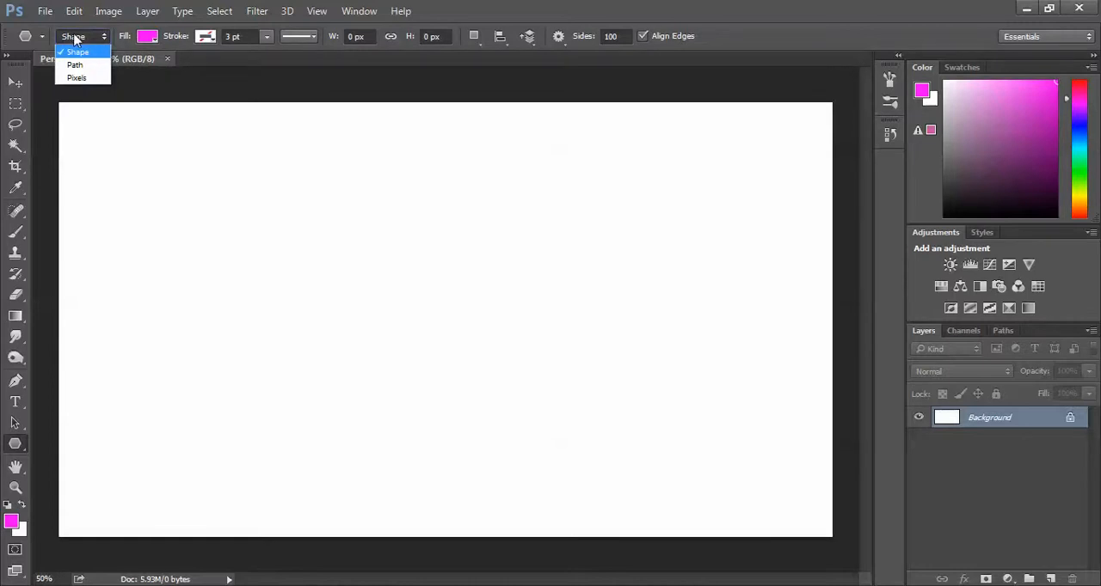
mouse_move(76, 67)
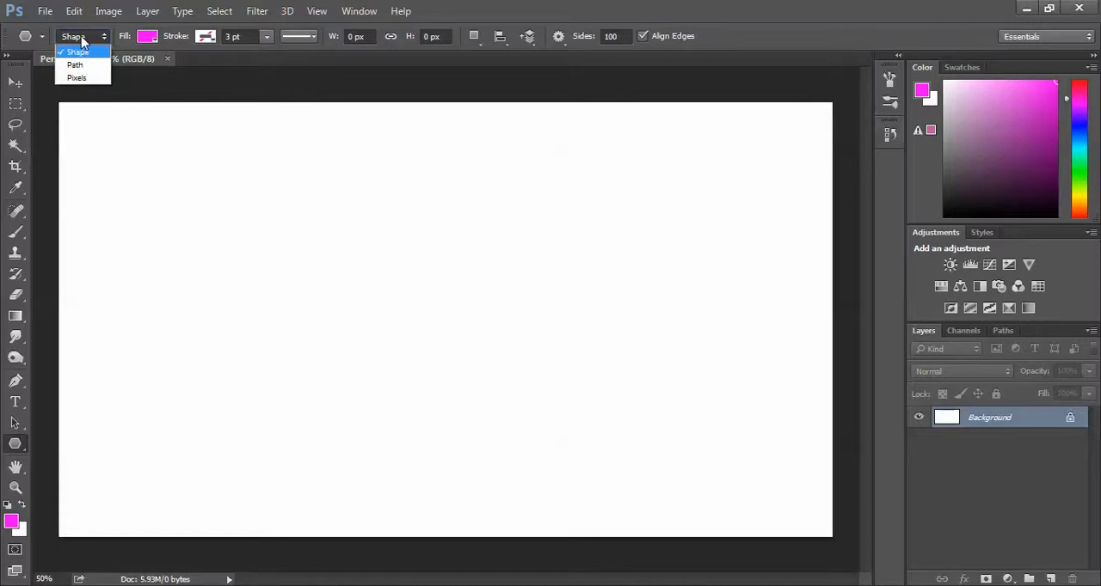
left_click(77, 52)
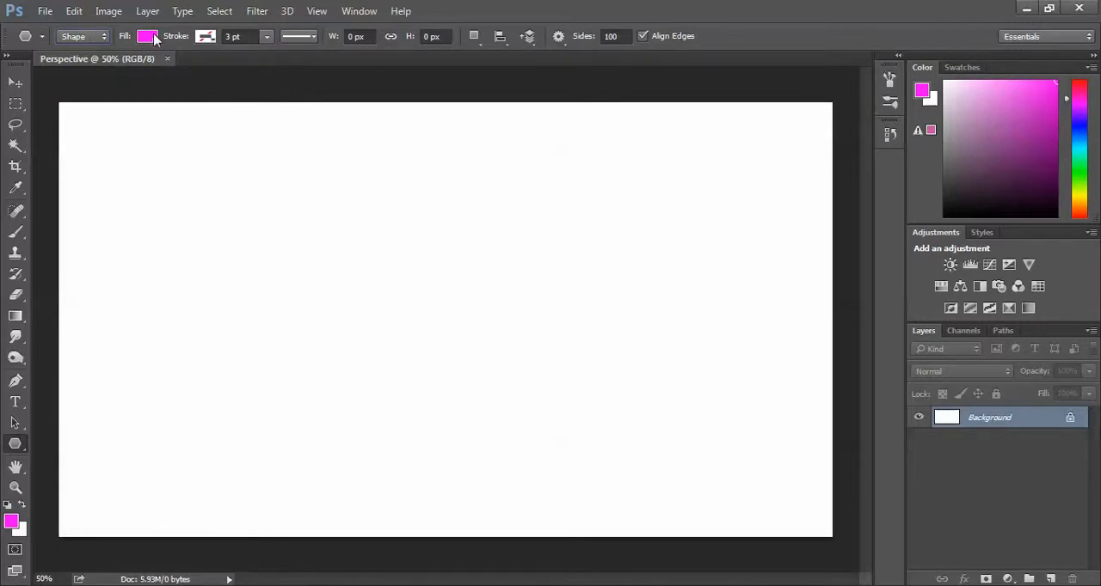
left_click(146, 36)
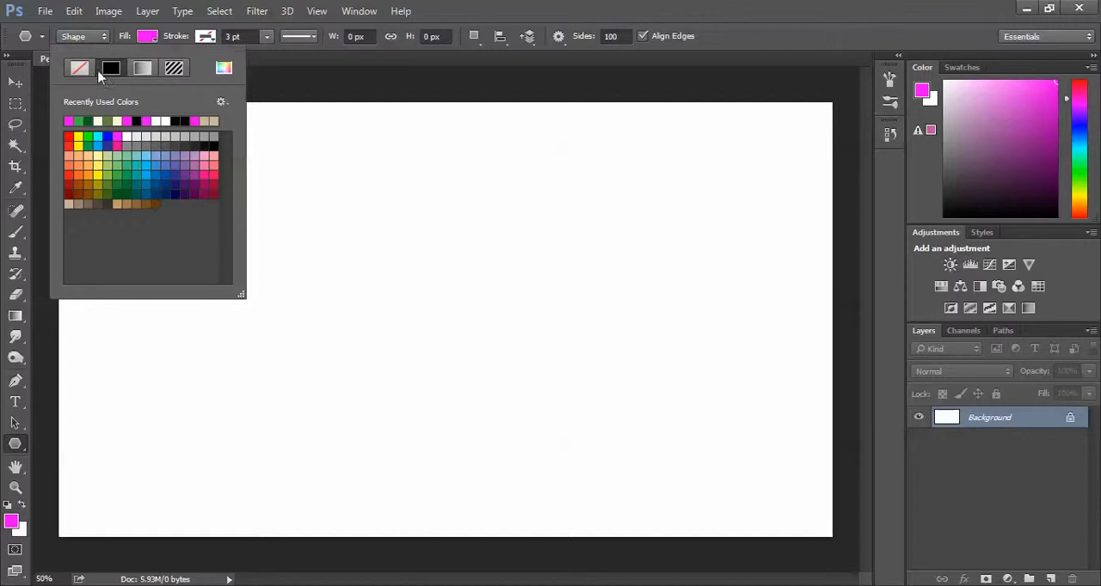
left_click(146, 36)
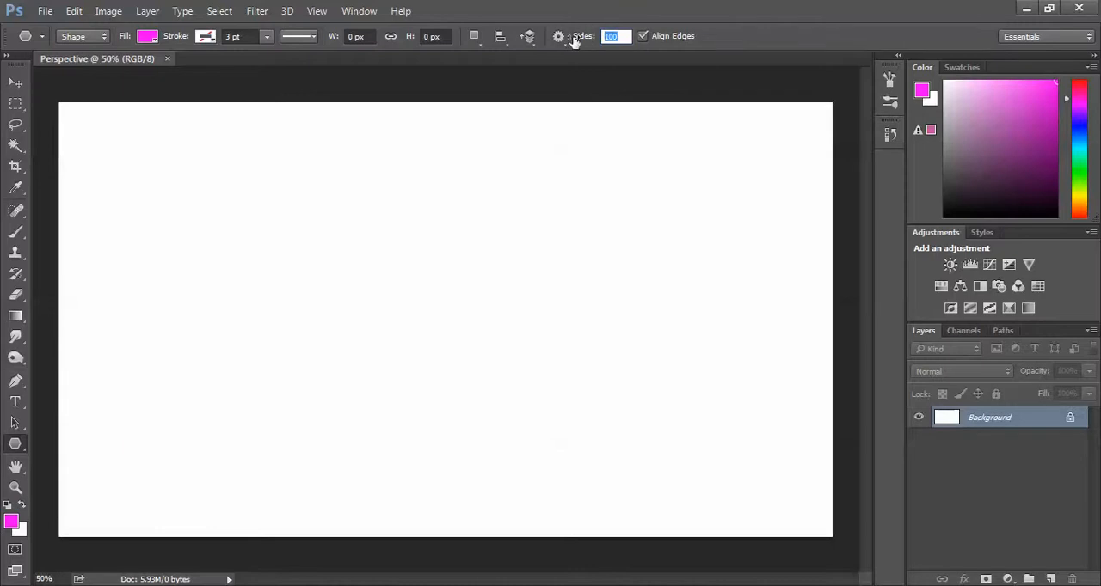
left_click(559, 36)
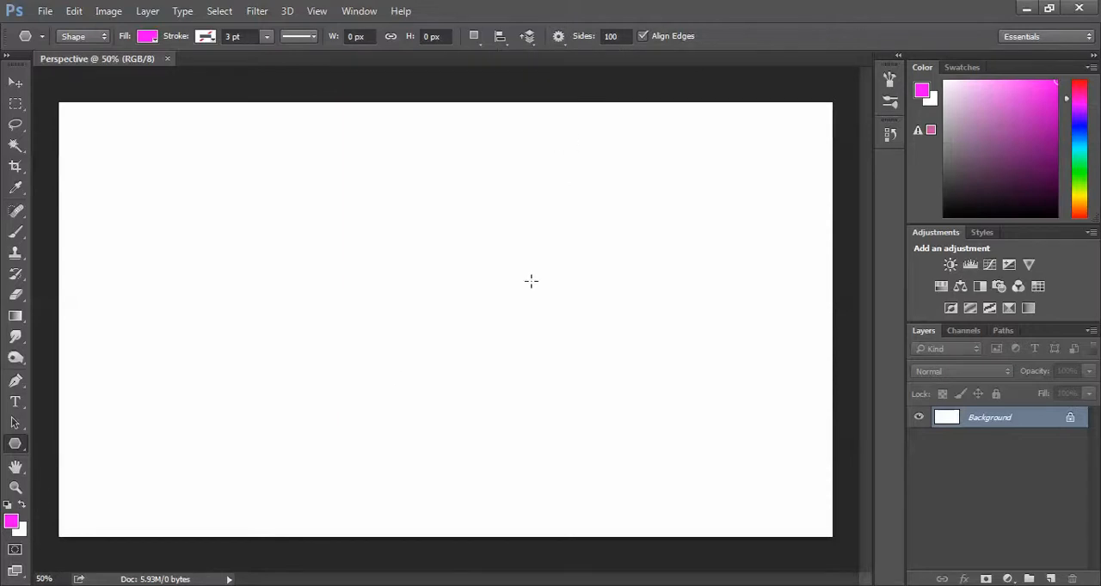
Step: Place a 100-sided star polygon indented 50% in the middle of the canvas
left_click(531, 281)
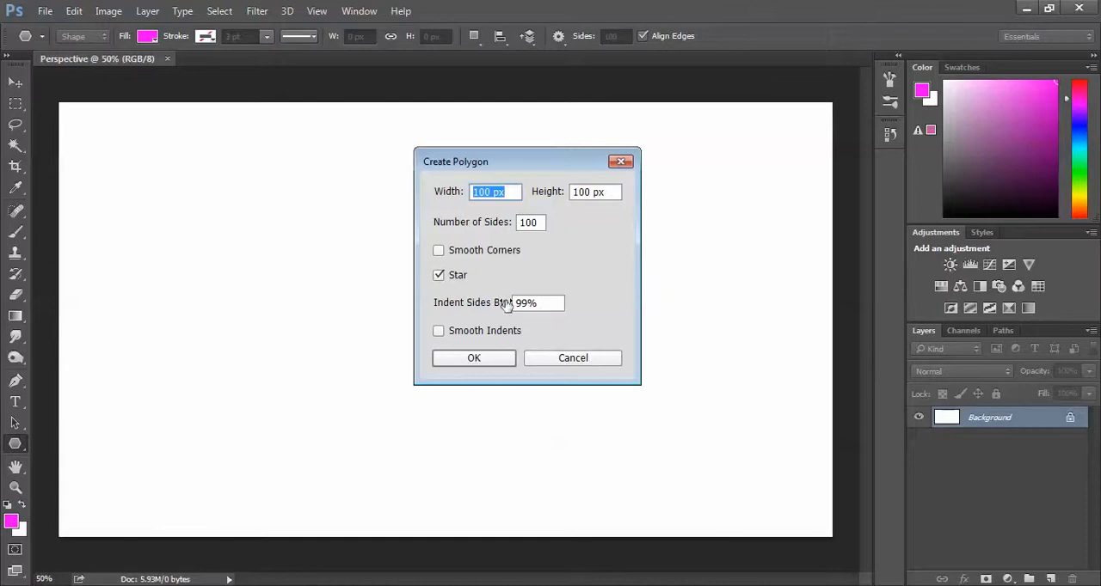
left_click(439, 275)
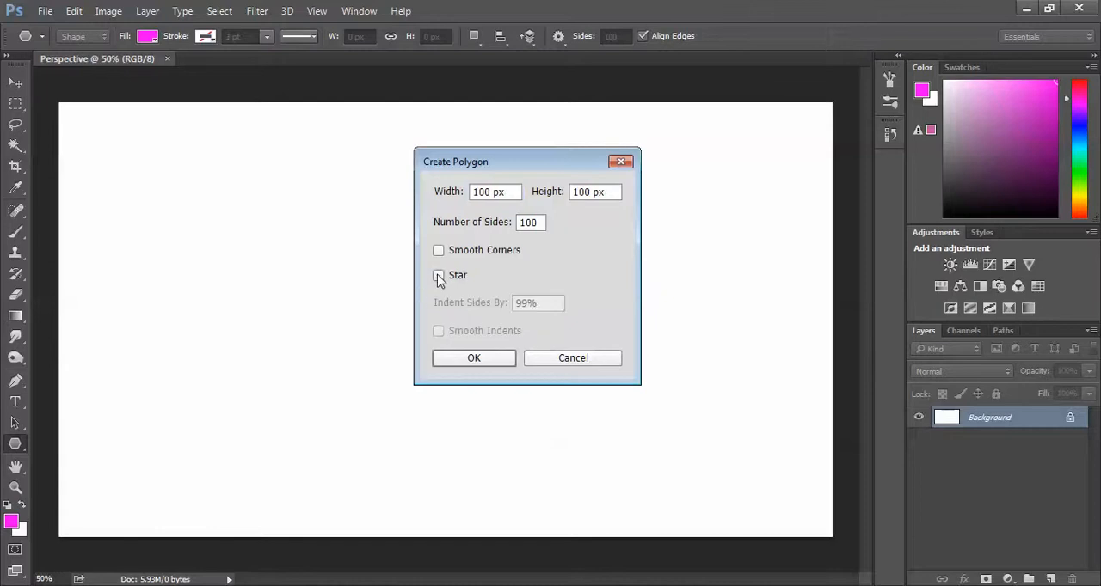
left_click(438, 275)
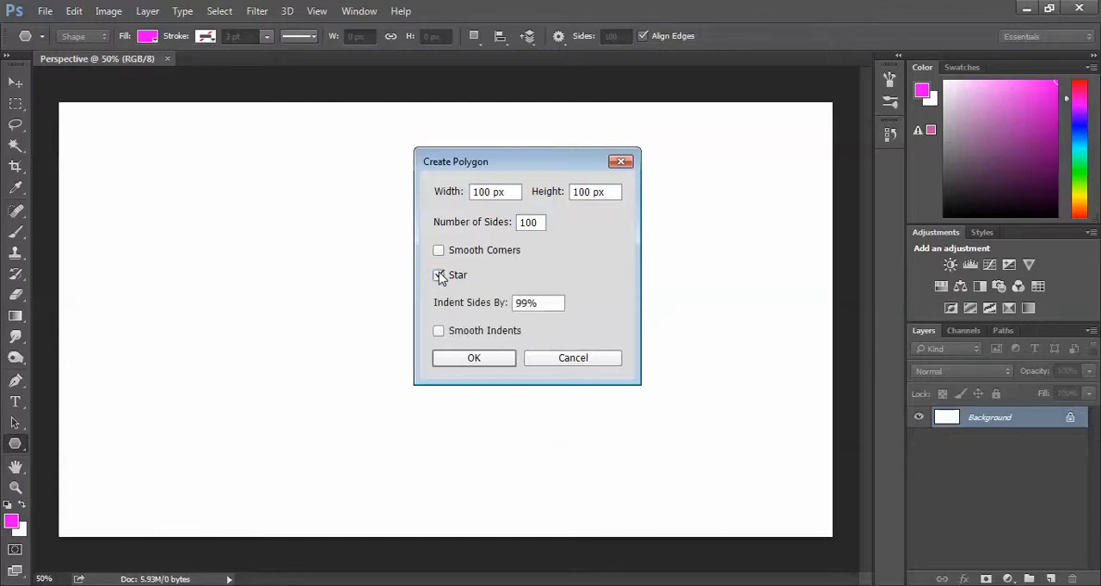
left_click(438, 274)
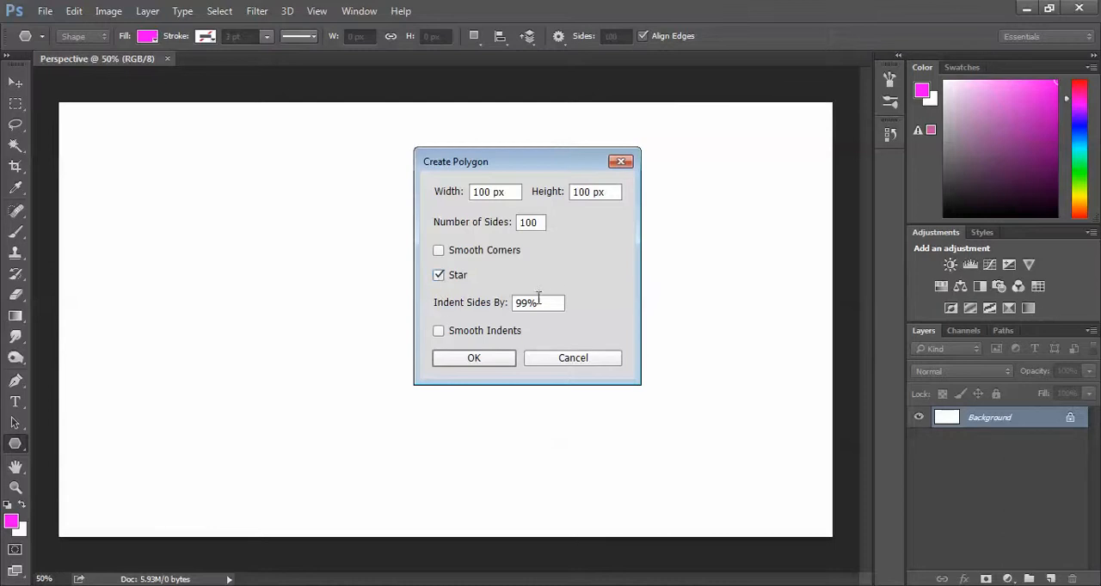
triple_click(537, 303)
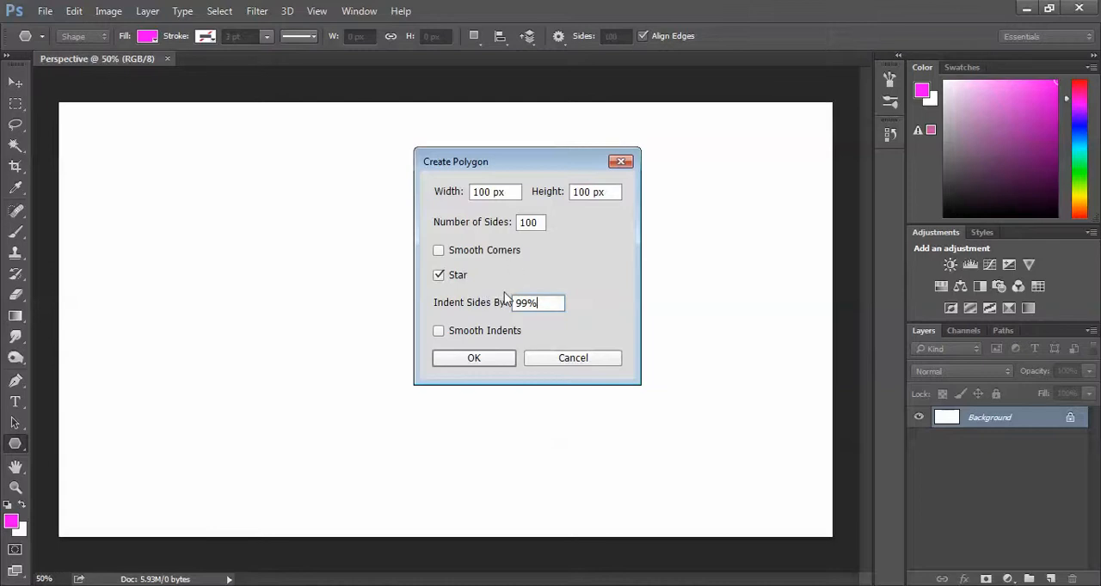
left_click(539, 302)
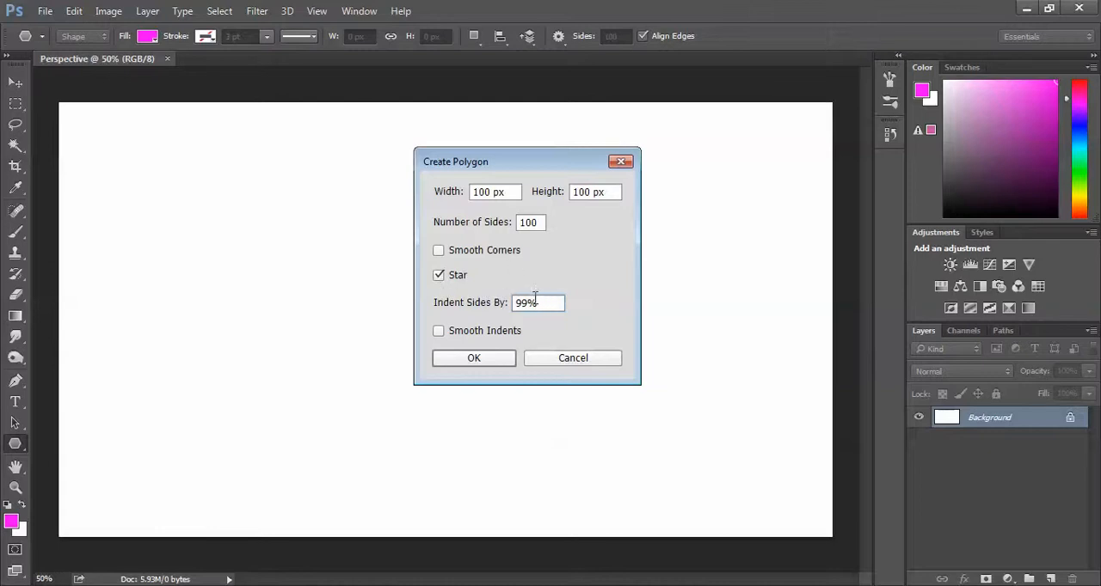
triple_click(537, 302)
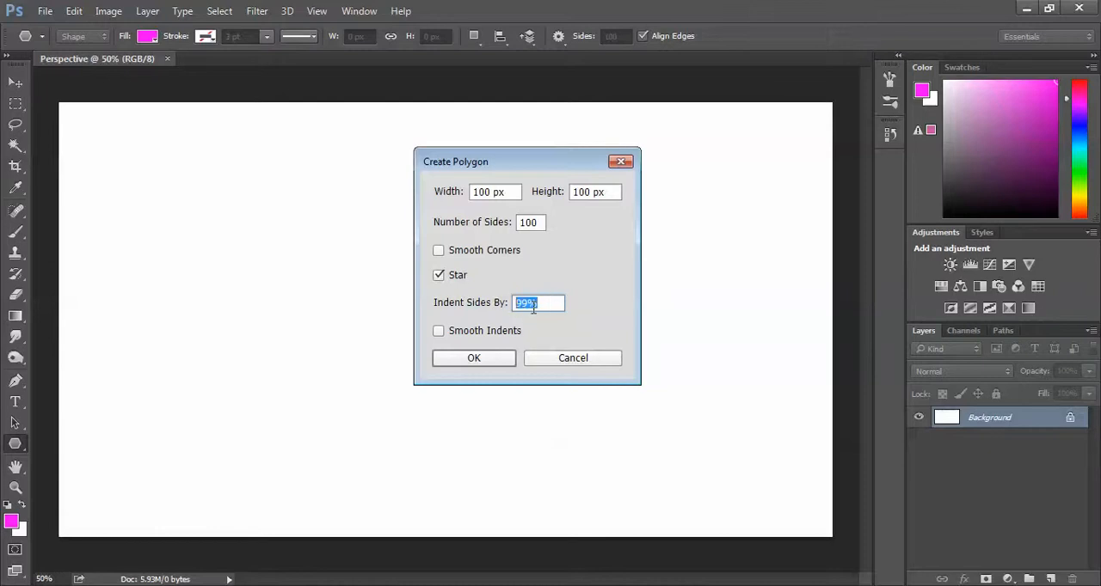
type("50")
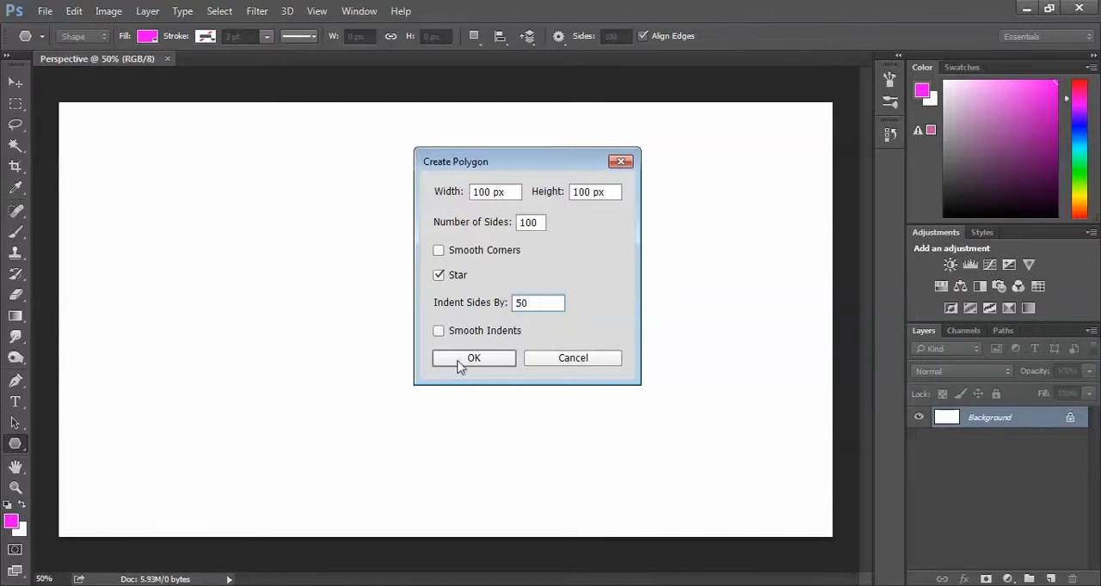
left_click(473, 358)
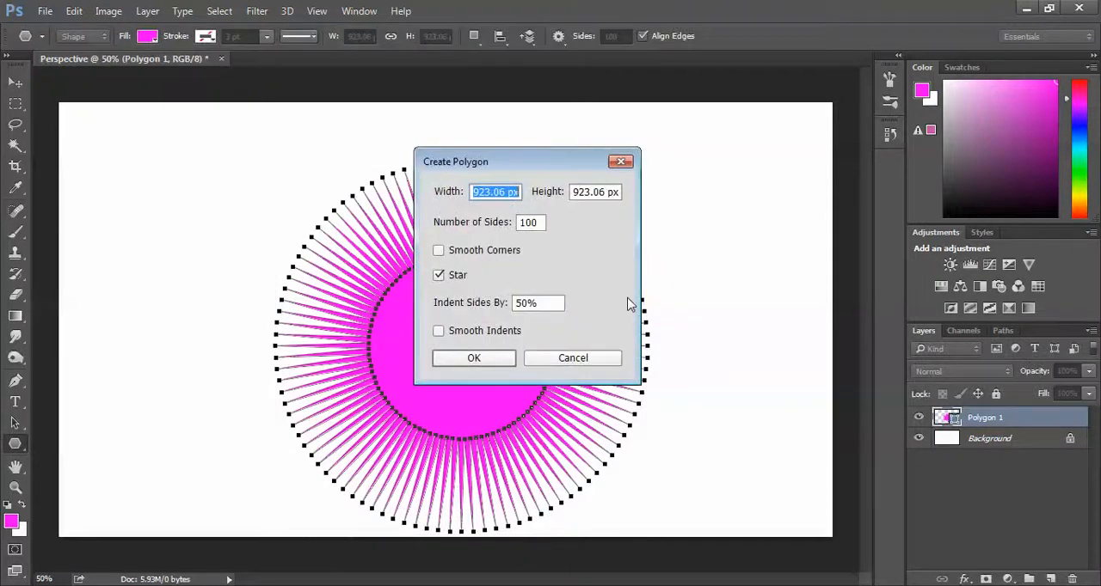
Step: Close the Create Polygon dialog
left_click(473, 358)
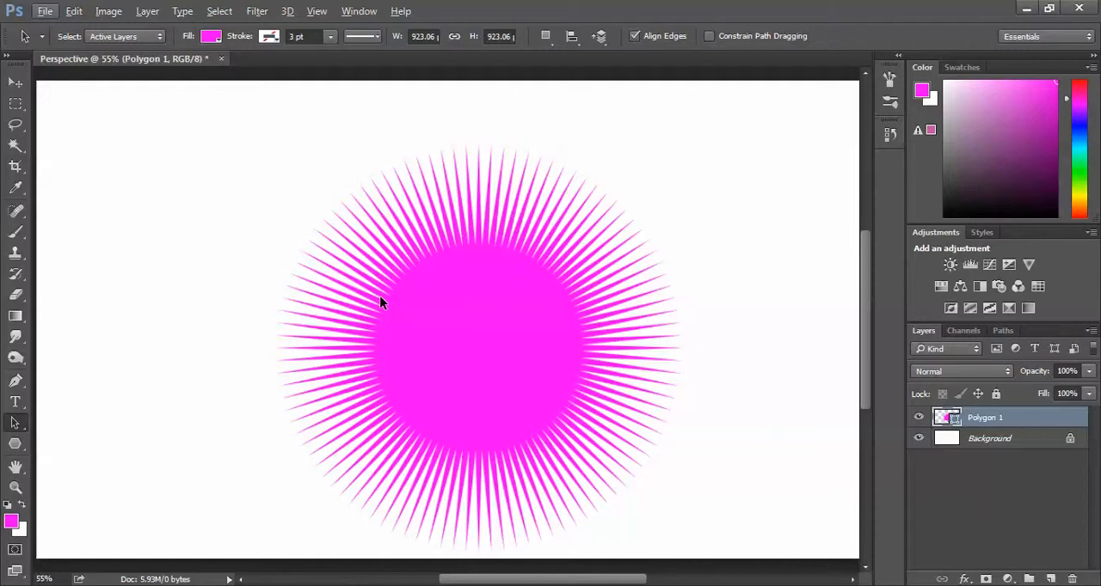
mouse_move(386, 307)
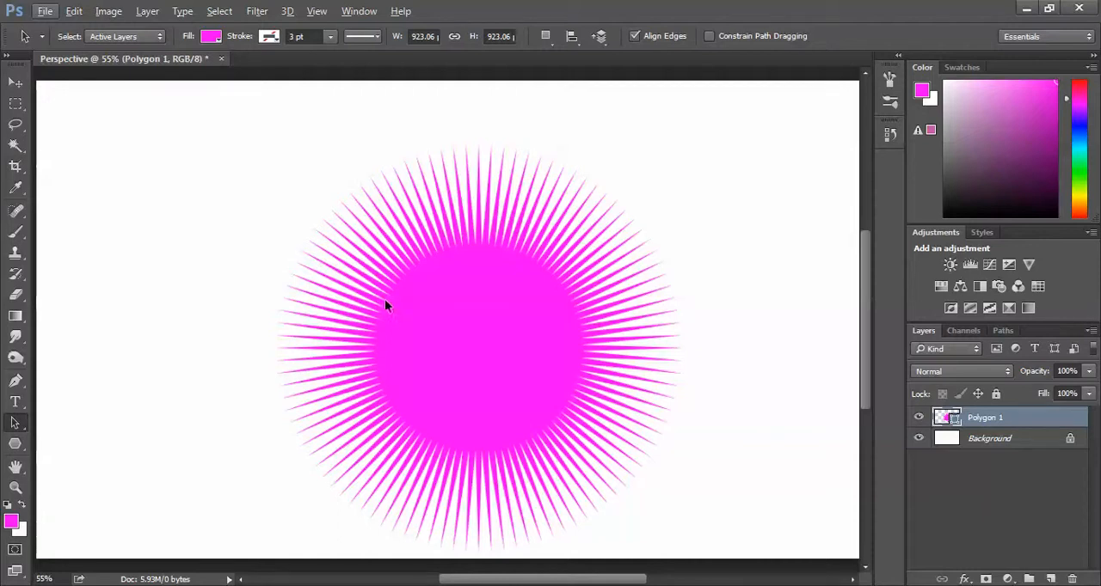
mouse_move(297, 267)
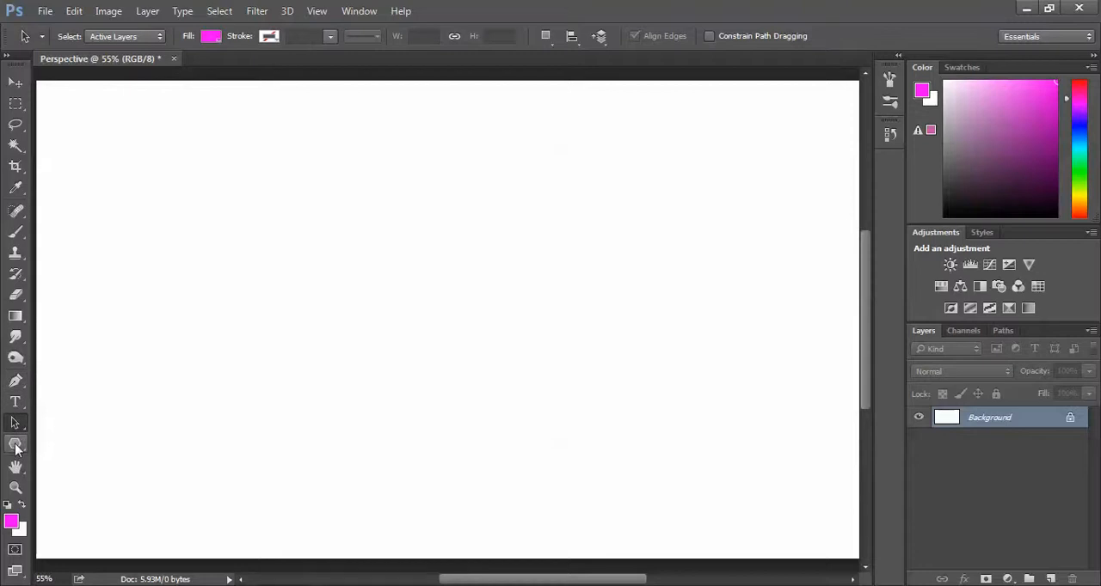
Step: Create a new 100-point star indented 99% so thin magenta rays radiate from the centre
left_click(16, 444)
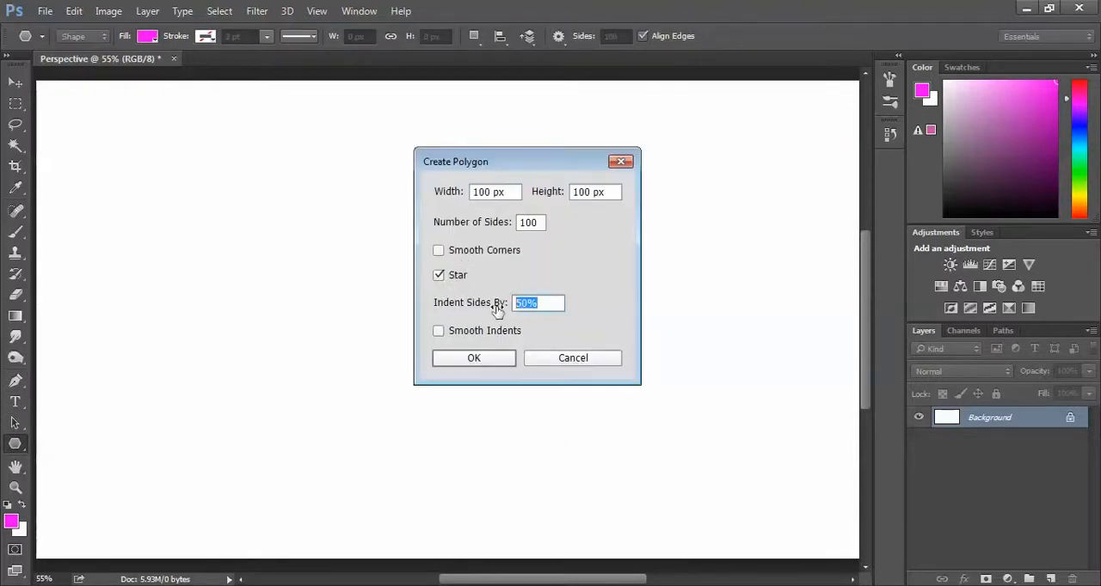
type("99")
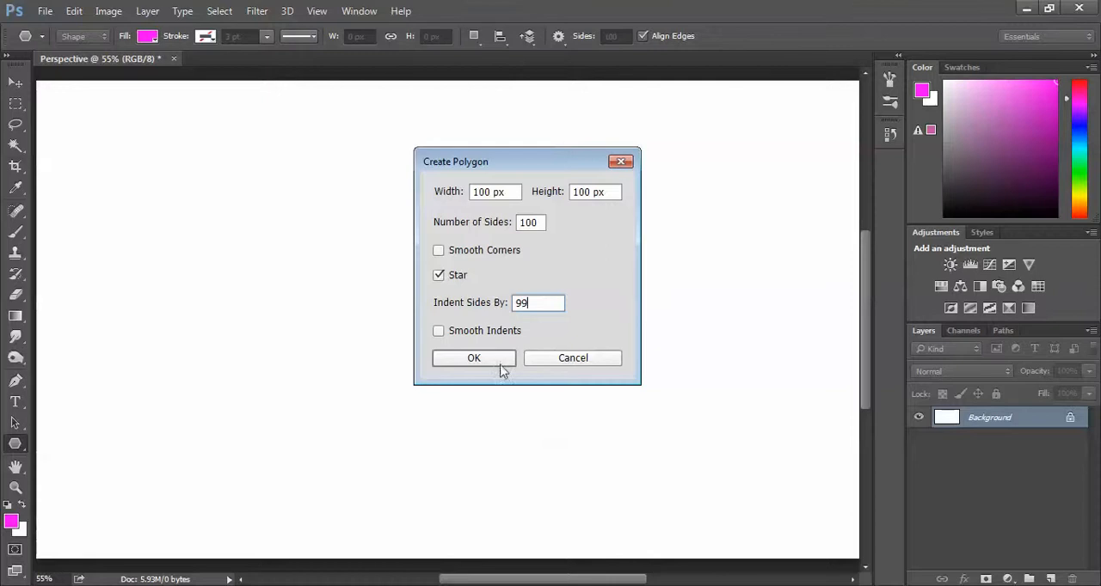
left_click(473, 358)
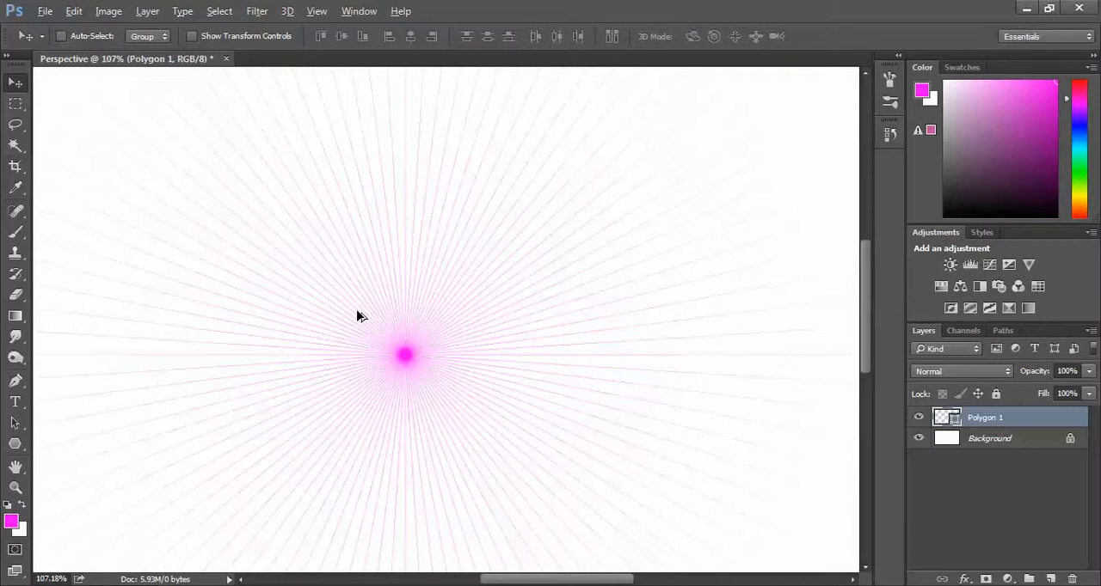
mouse_move(366, 335)
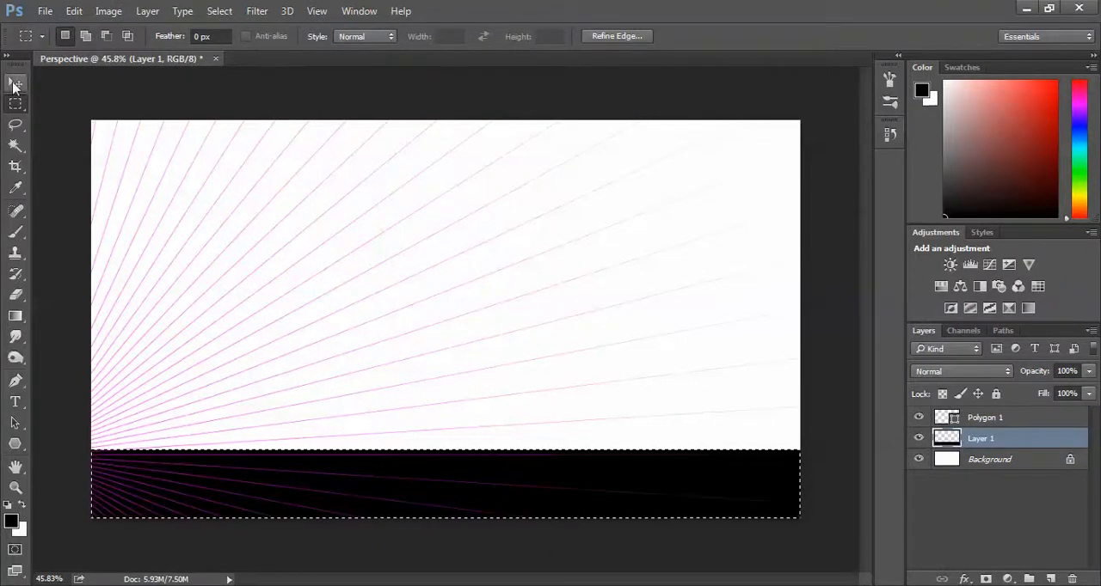
Step: Move the ray layer so its centre sits at the horizon's left end, and start renaming it
left_click(15, 83)
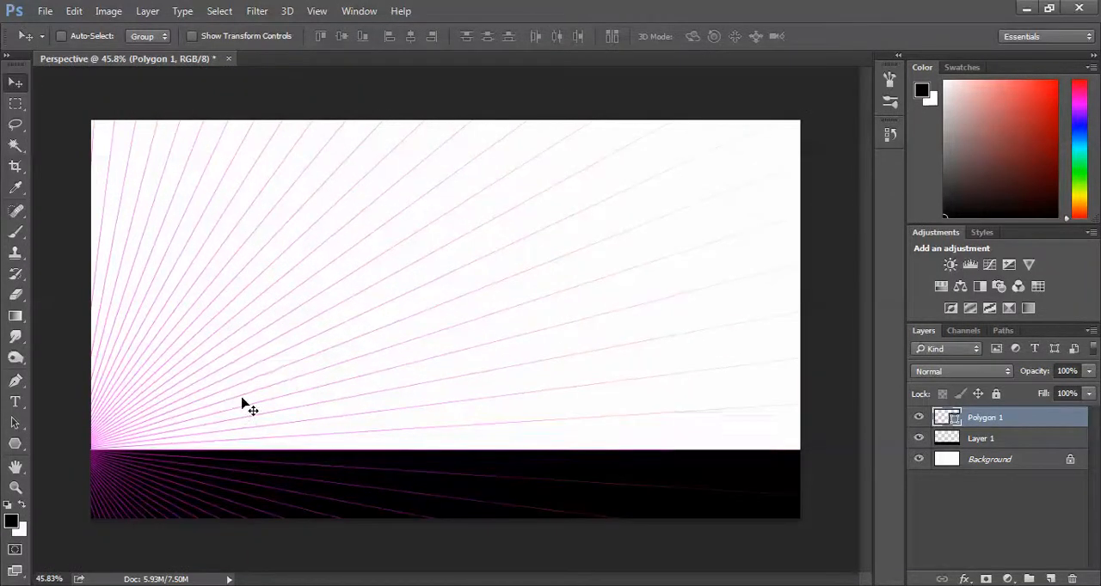
left_click_drag(243, 404, 241, 407)
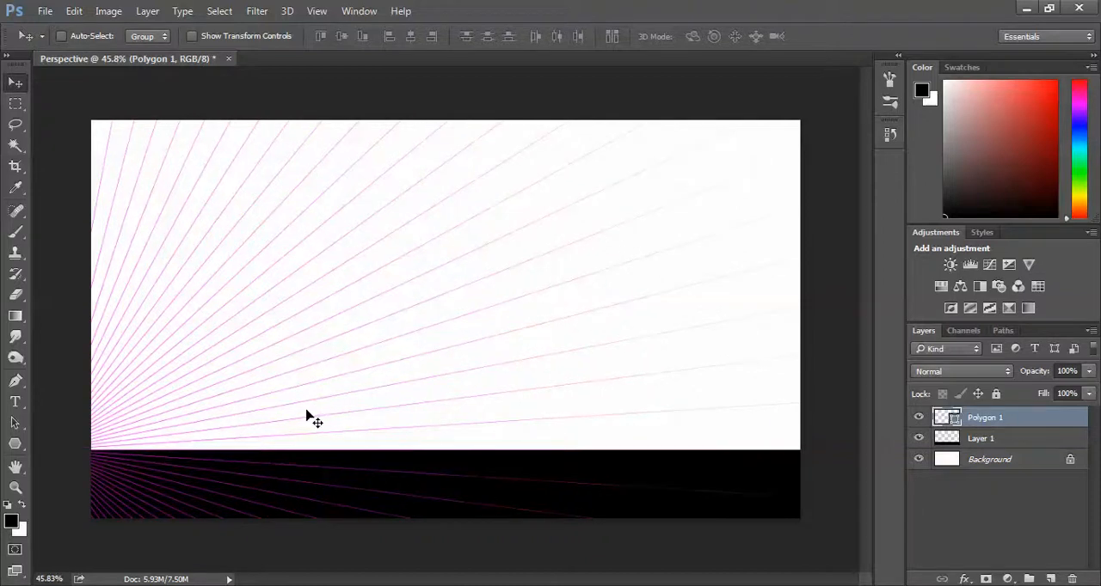
left_click_drag(310, 421, 155, 454)
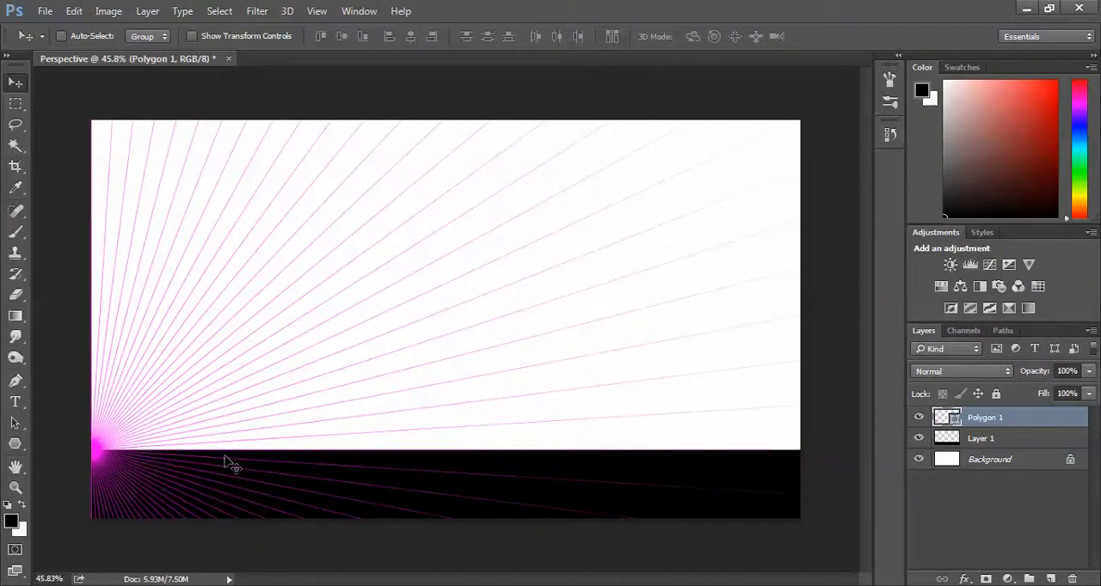
mouse_move(331, 443)
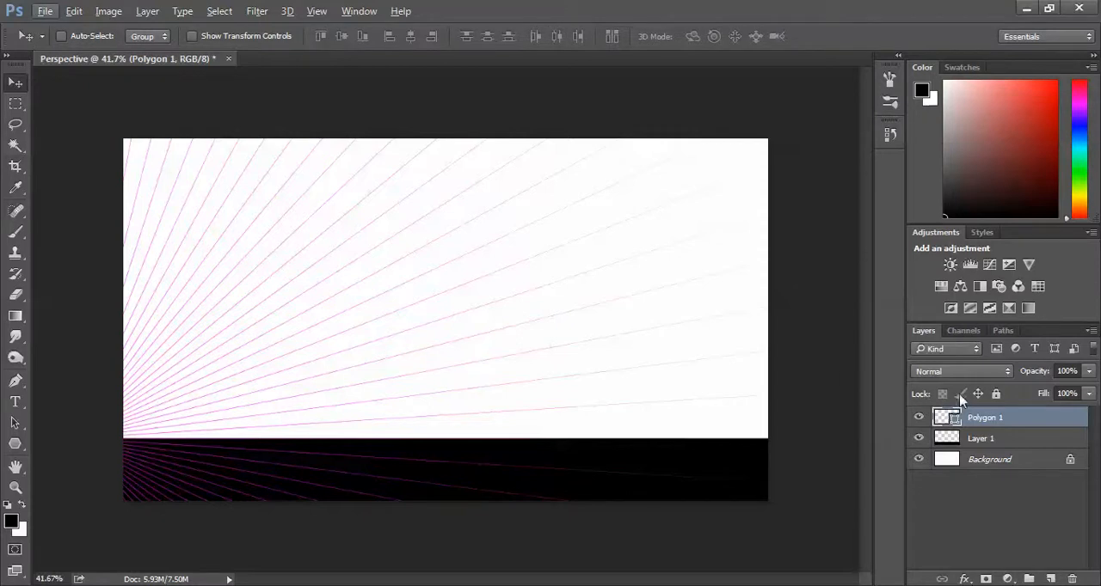
double_click(986, 417)
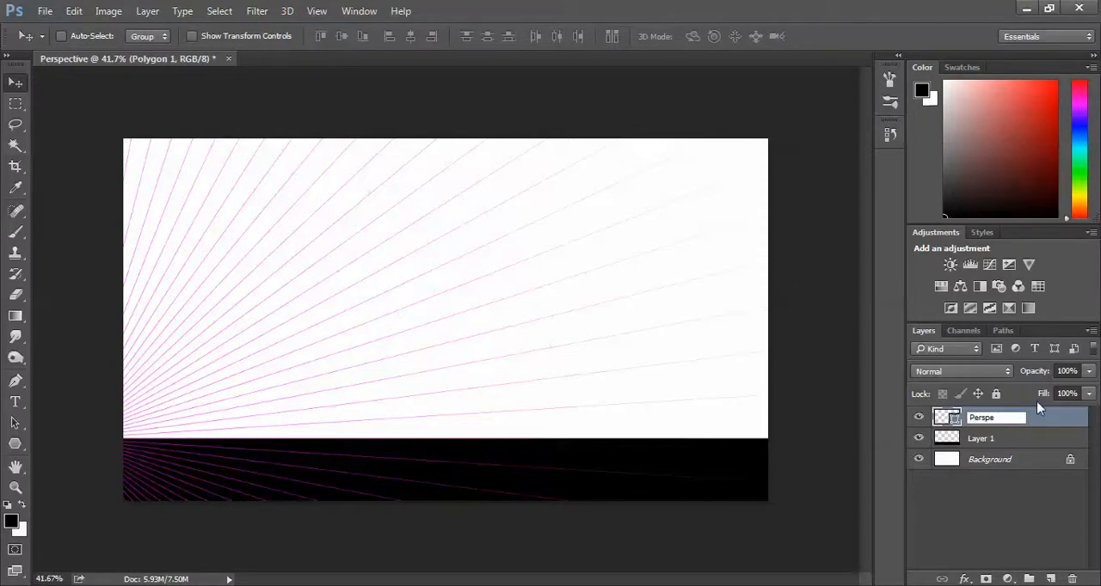
Step: Name the layer Perspective1 and slide its duplicate right along the horizon
type("Perspective1")
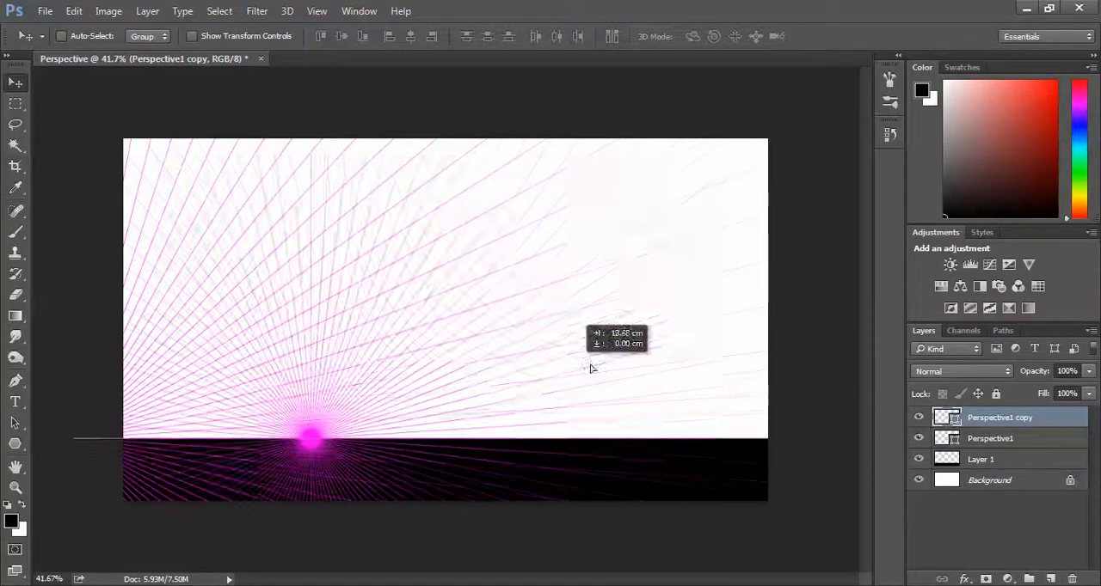
left_click_drag(309, 438, 740, 438)
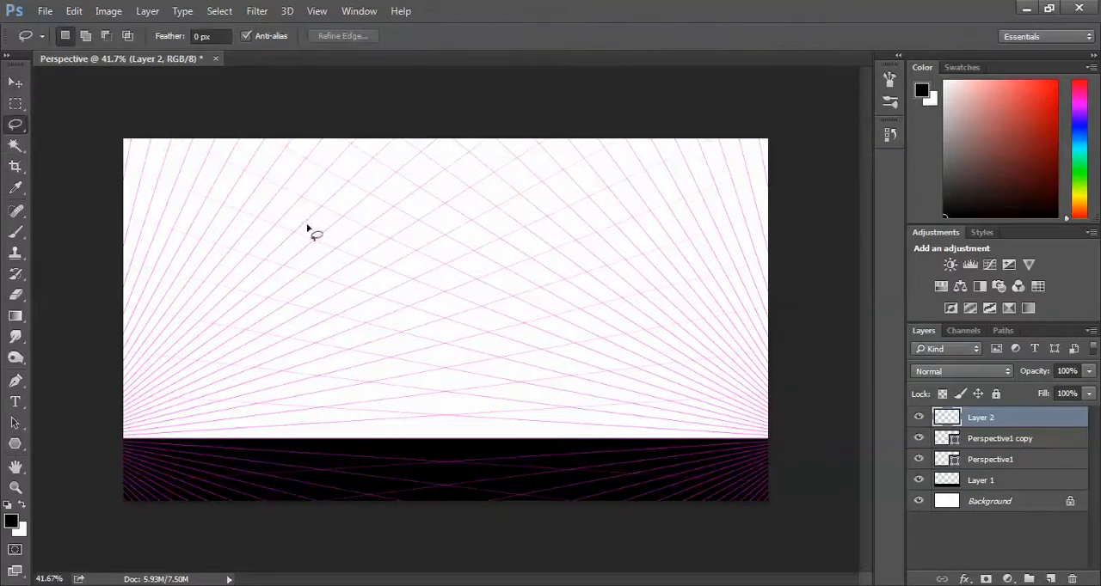
mouse_move(445, 431)
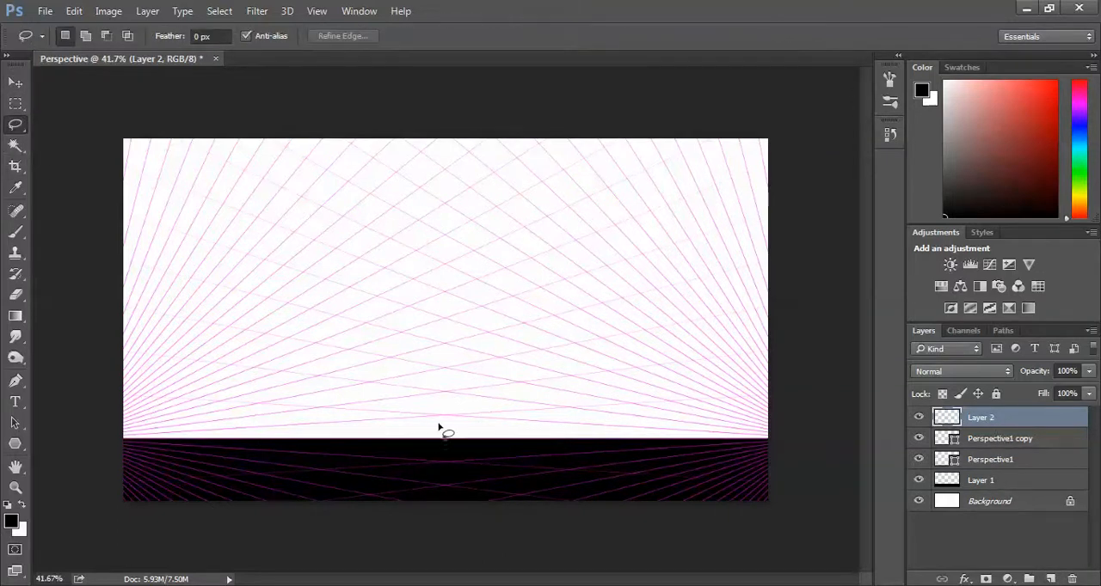
Step: Lasso-select the building's left wall along the grid lines and make white the foreground colour
left_click_drag(445, 438, 444, 180)
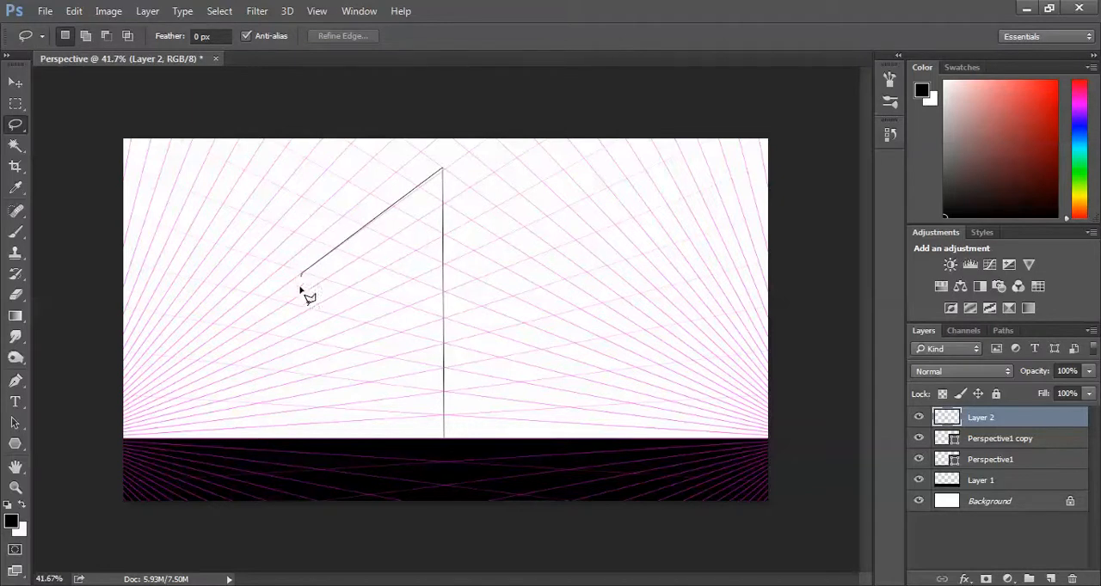
left_click_drag(301, 288, 301, 448)
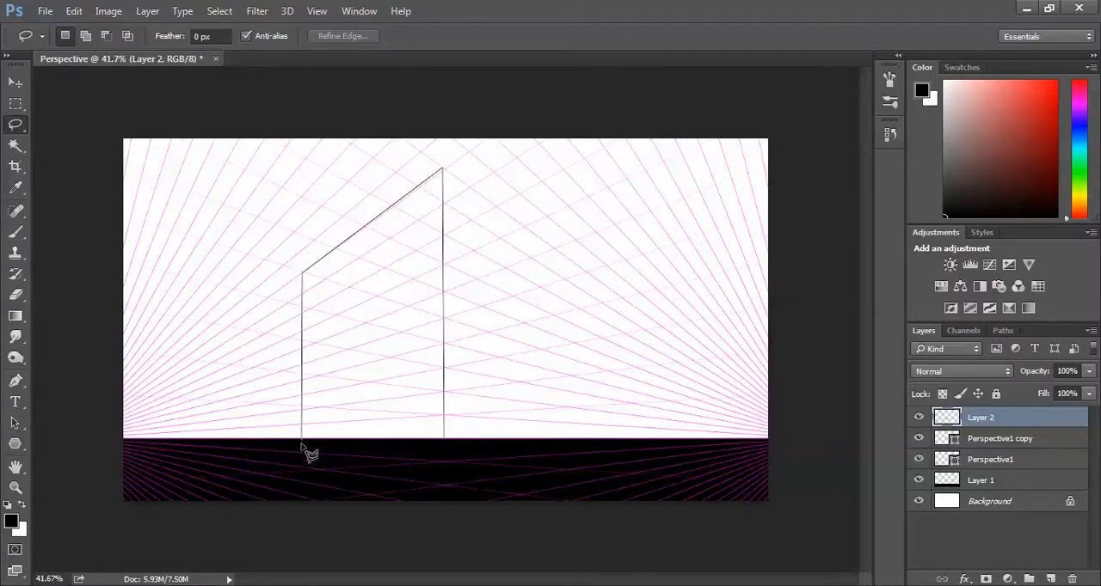
left_click_drag(303, 452, 456, 473)
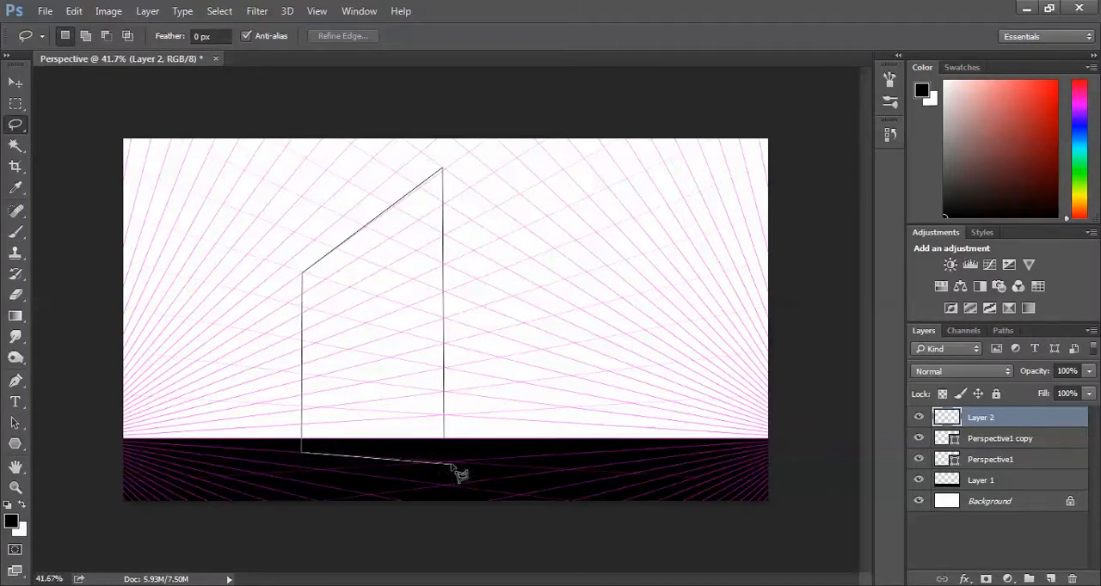
left_click(447, 464)
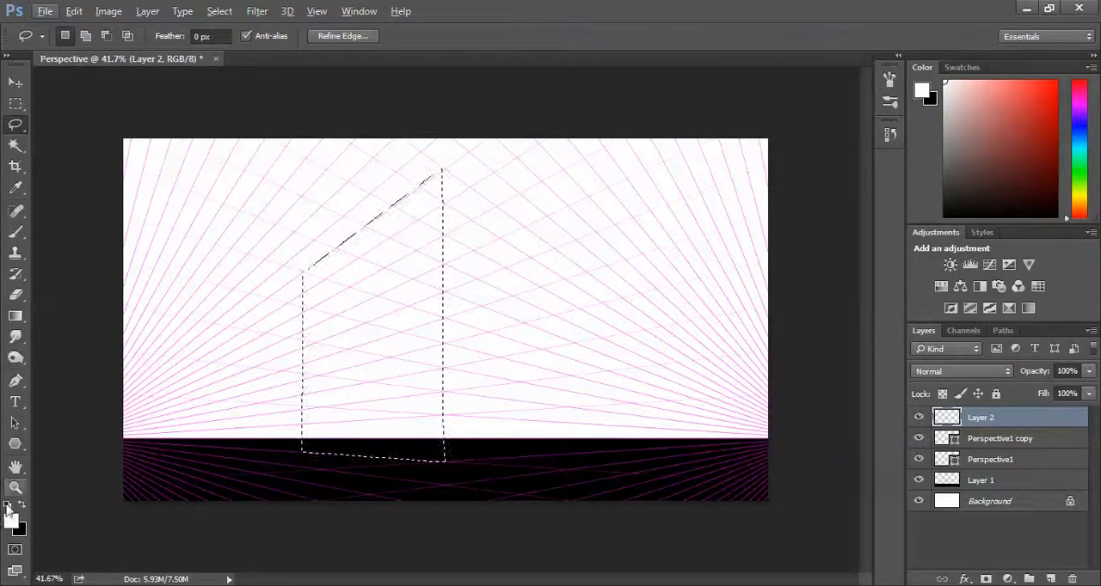
left_click(921, 90)
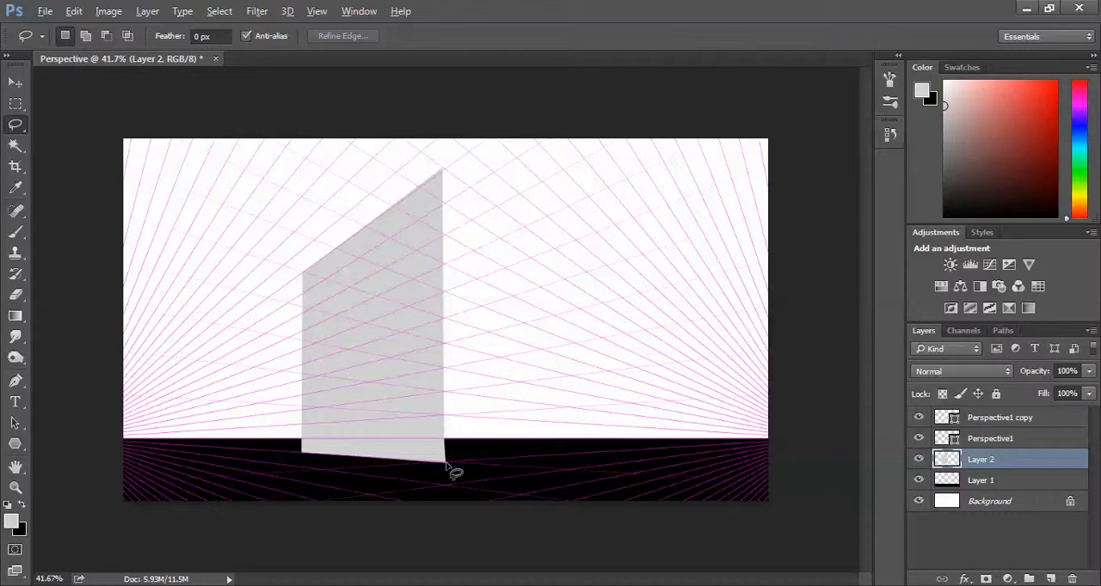
Step: Lasso-select the building's right wall along the grid lines to complete the block
left_click_drag(454, 471, 714, 453)
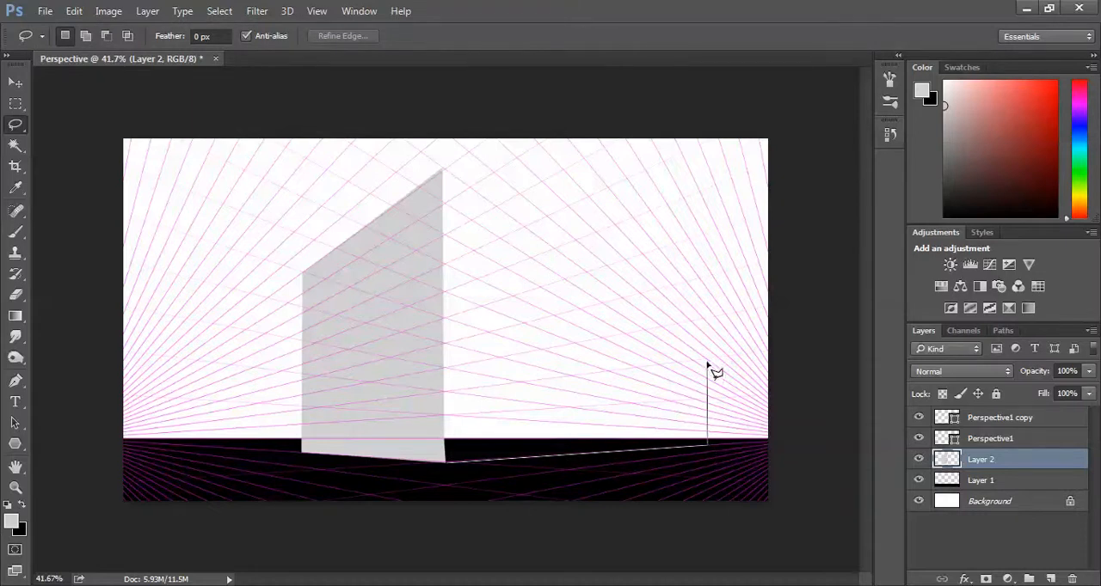
left_click_drag(705, 361, 442, 172)
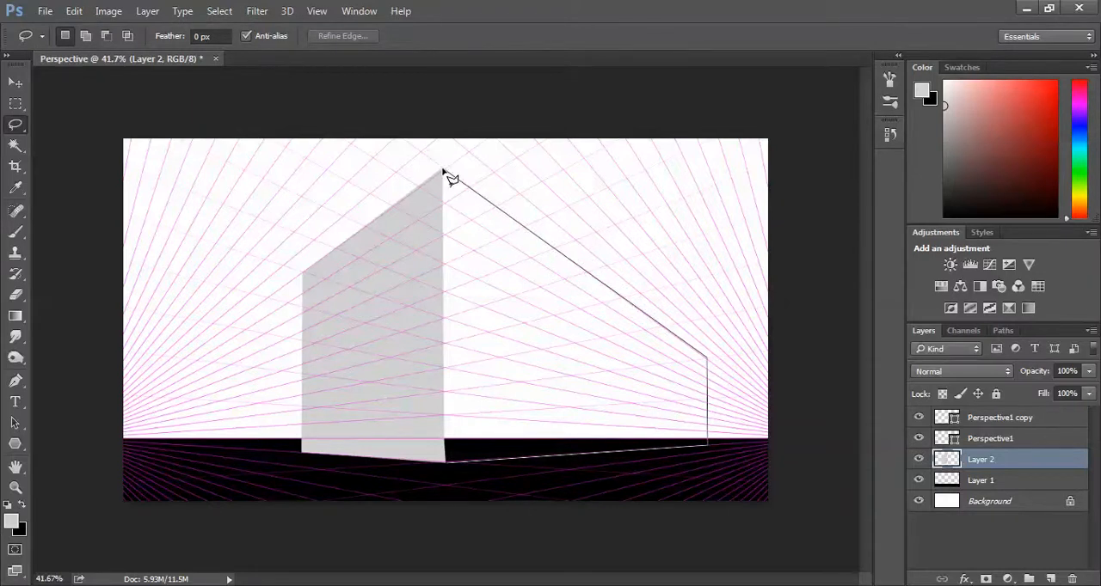
left_click(443, 172)
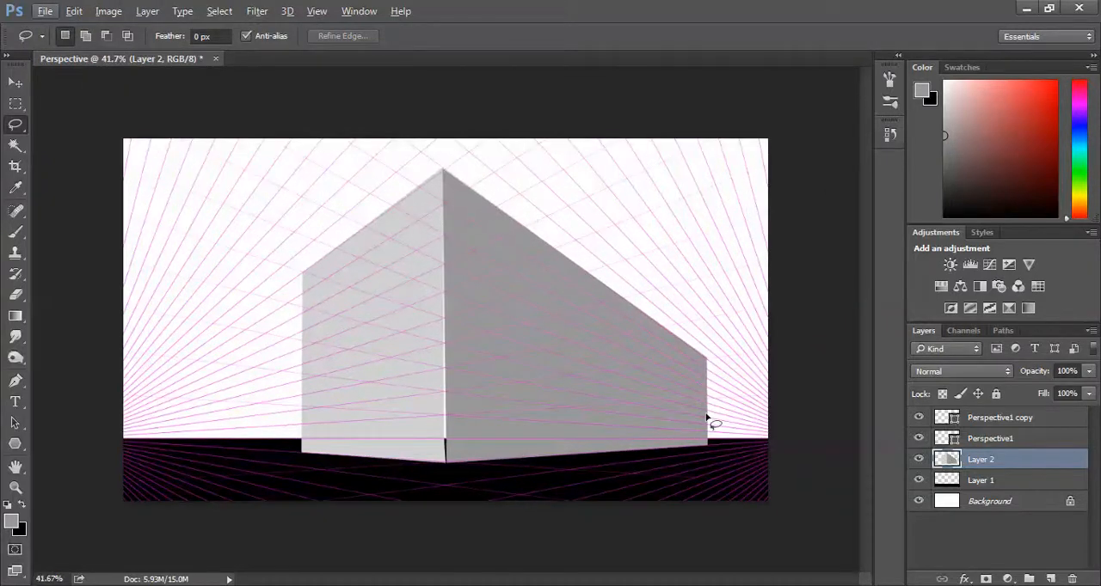
mouse_move(998, 435)
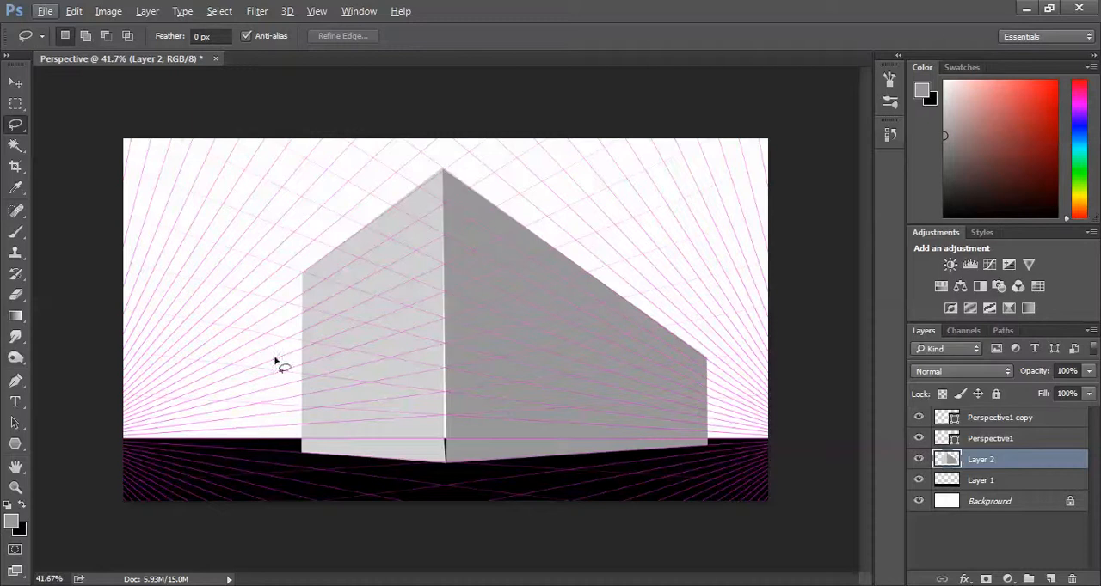
mouse_move(335, 213)
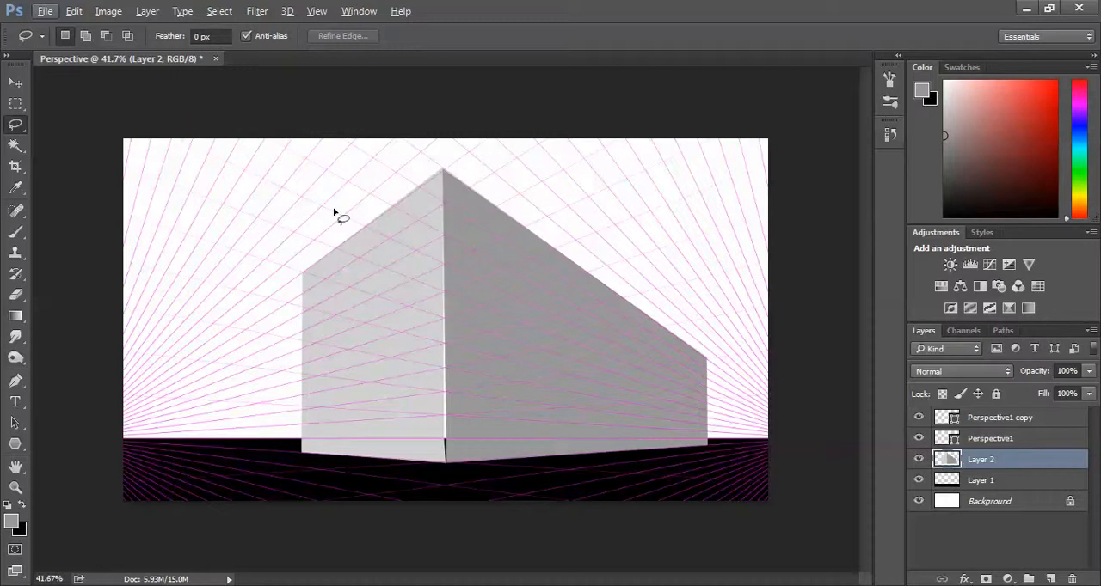
mouse_move(206, 284)
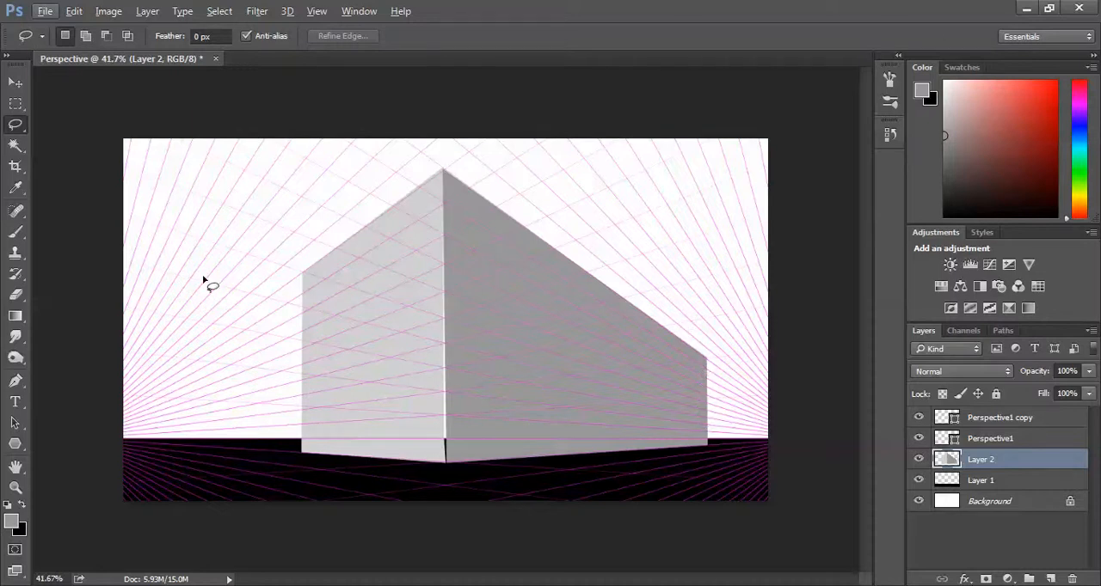
mouse_move(187, 400)
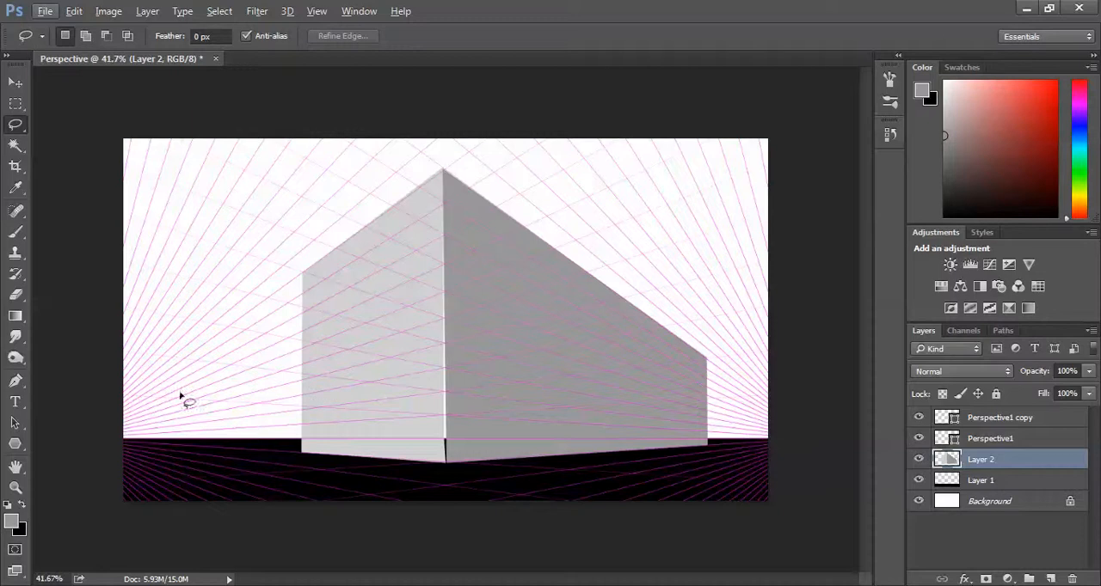
mouse_move(460, 145)
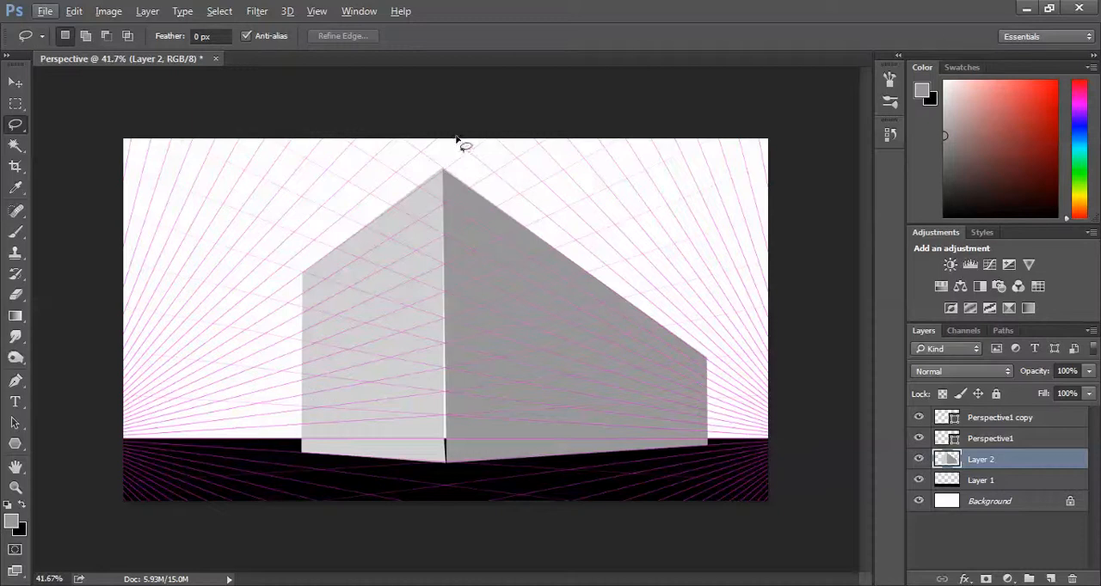
mouse_move(748, 356)
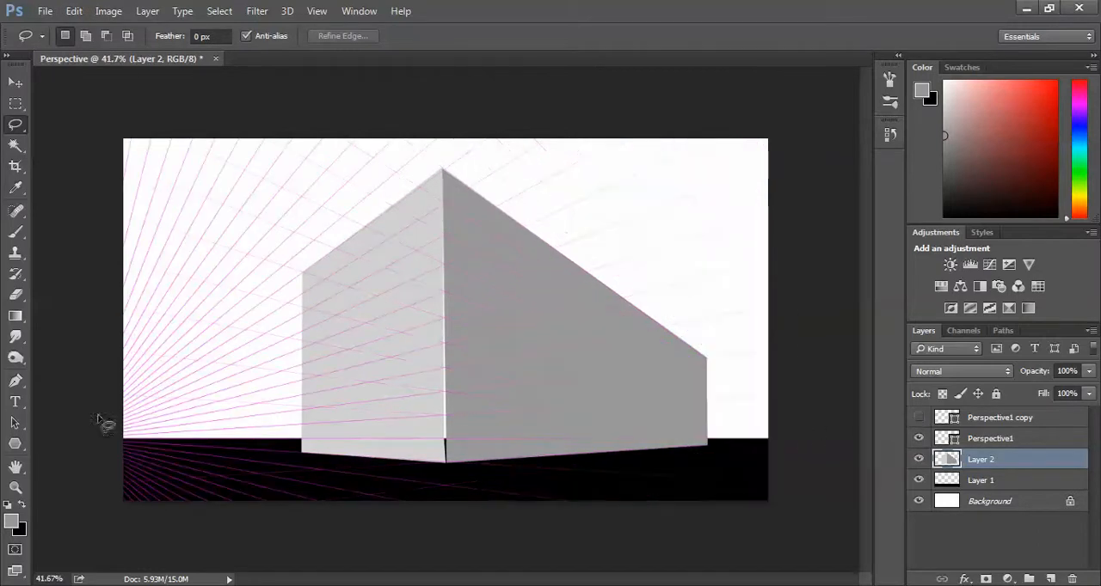
Step: Show the second grid again and drag the third grid's vertical line onto the building corner
left_click(919, 417)
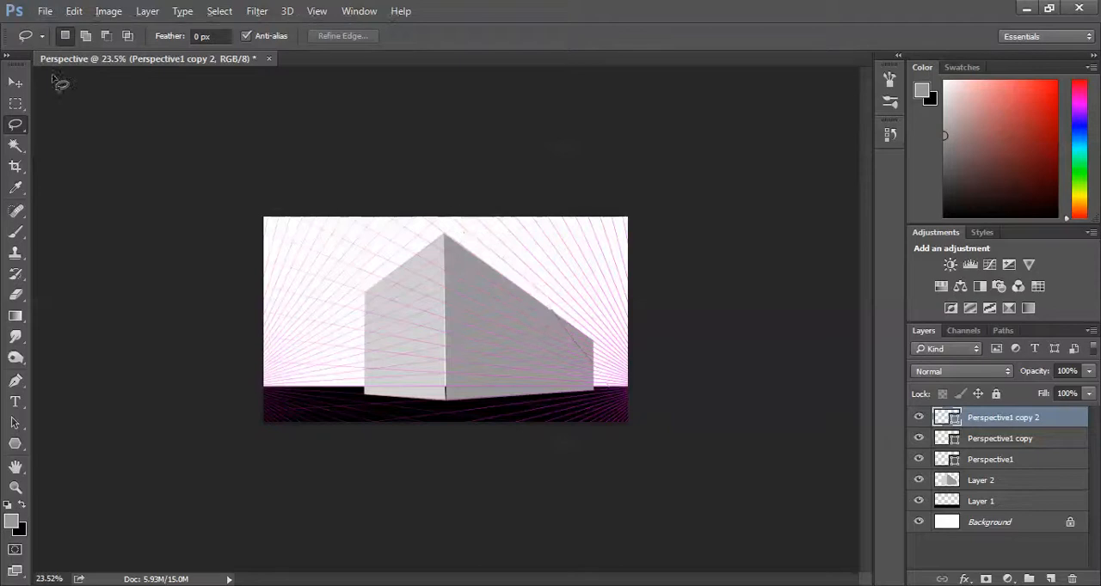
left_click(15, 83)
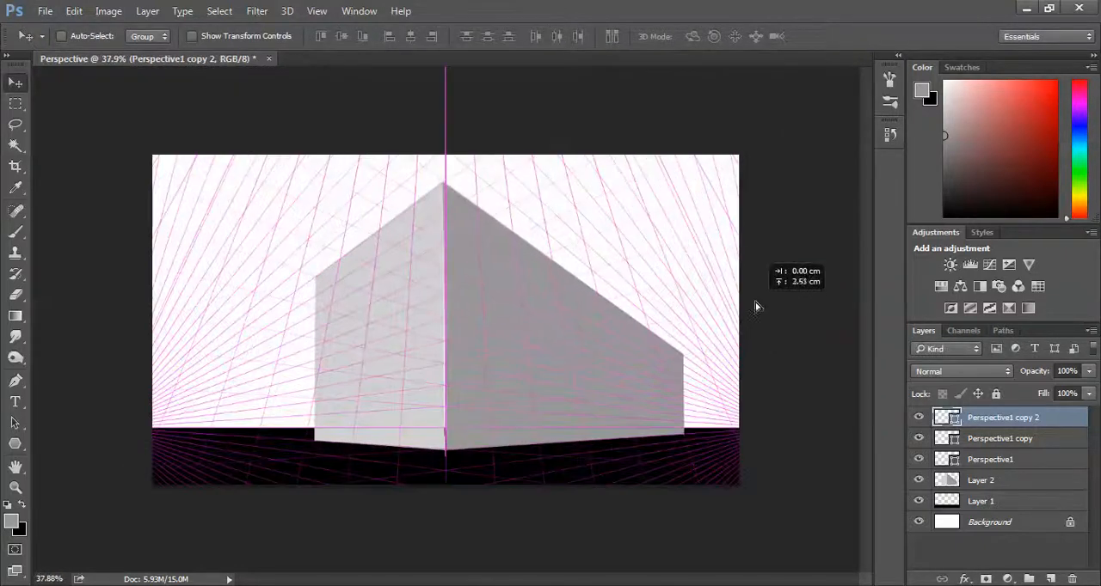
left_click_drag(757, 307, 730, 273)
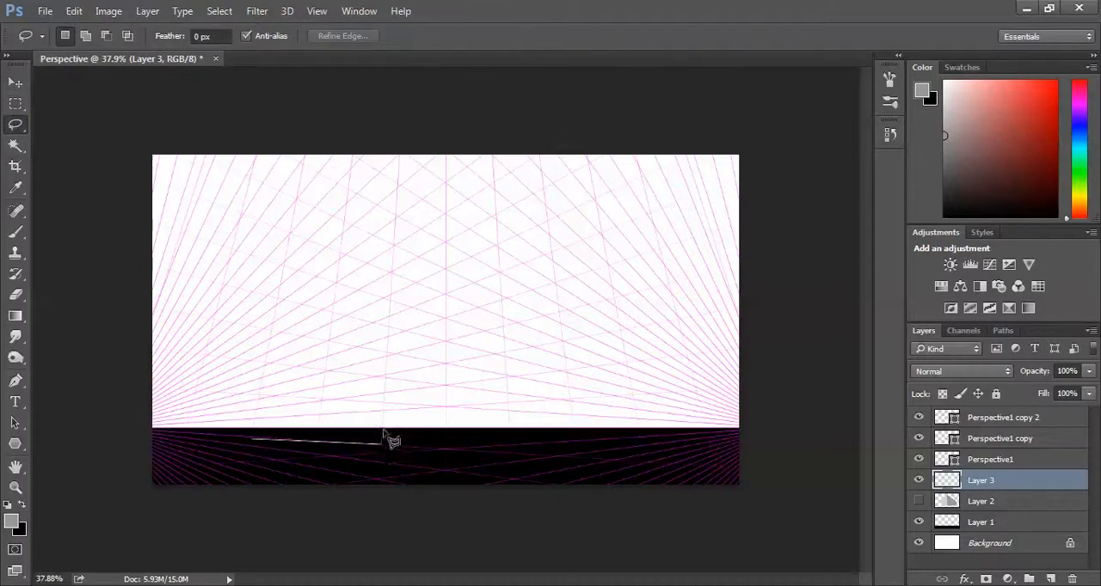
Step: Lasso the left wall along the grid and fill it with medium grey #c7c7c7
left_click_drag(383, 440, 404, 164)
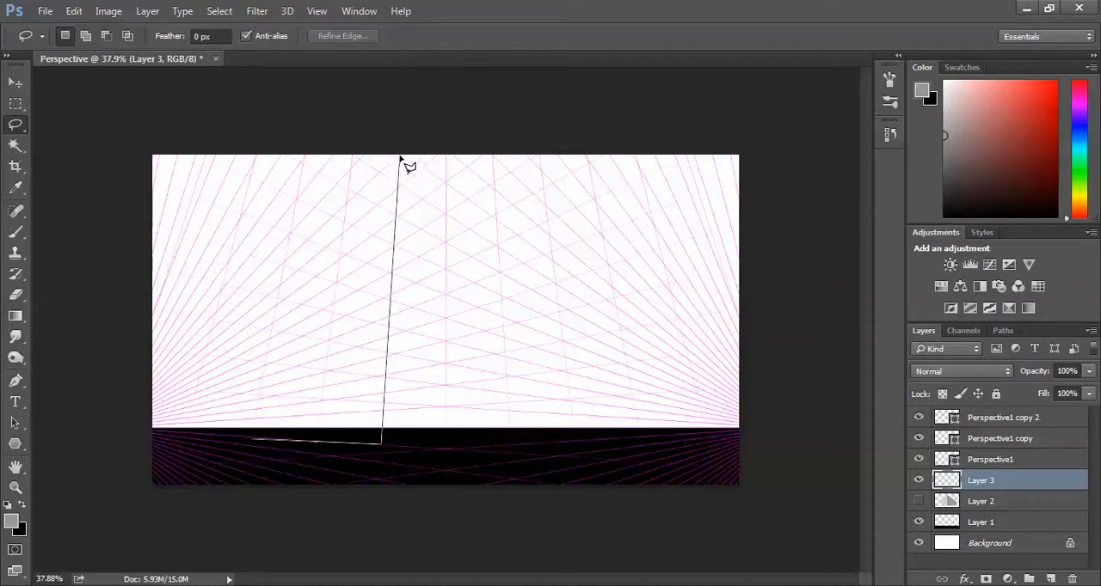
left_click_drag(398, 159, 288, 266)
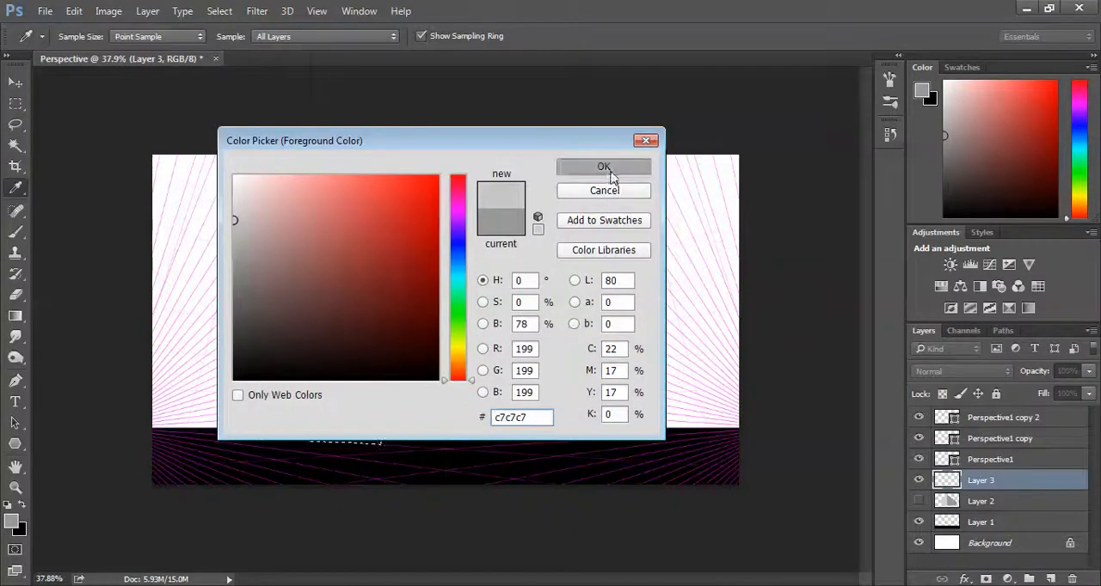
left_click(603, 166)
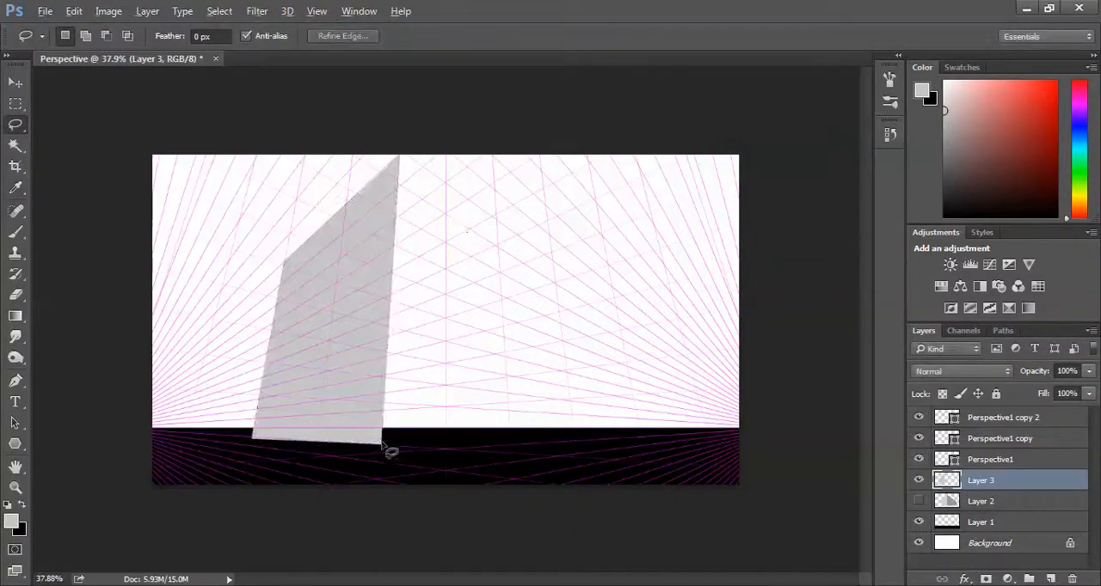
Step: Lasso the right wall along the grid and fill it with lighter grey #e3e3e3
left_click_drag(390, 453, 615, 436)
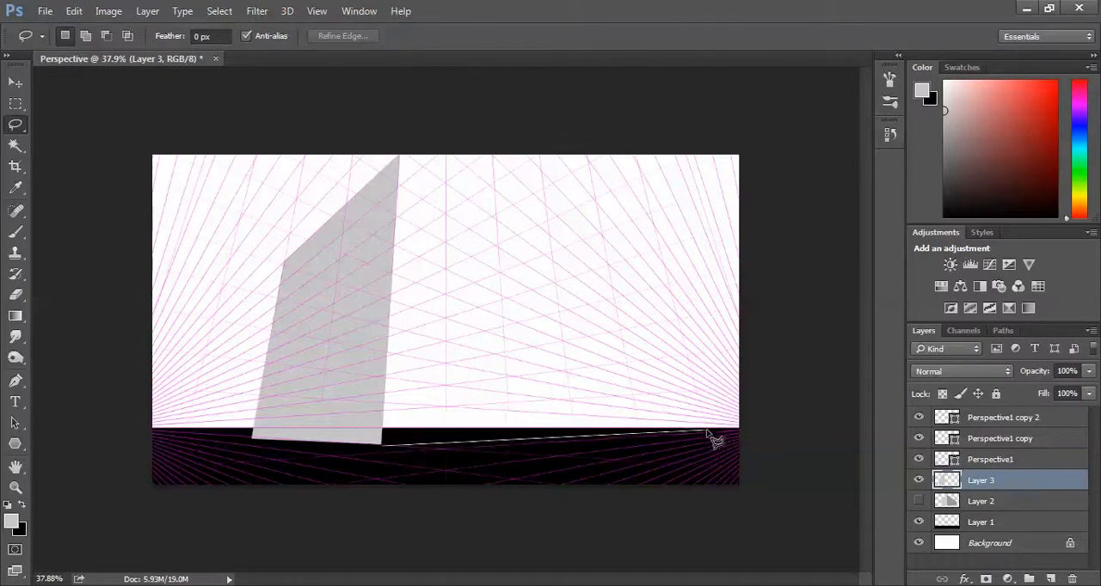
left_click_drag(713, 439, 687, 301)
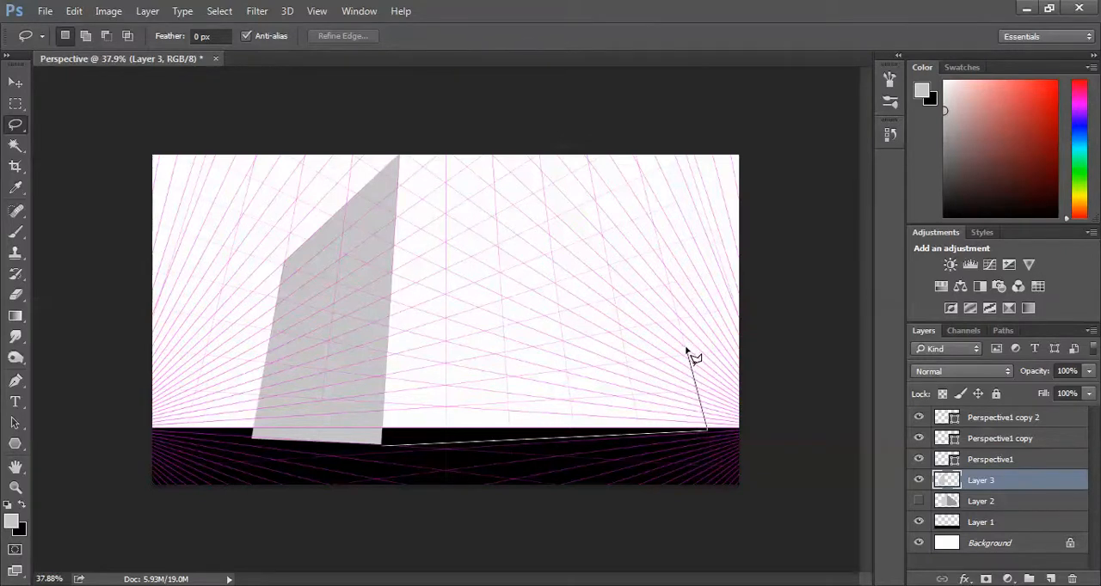
left_click_drag(696, 357, 404, 160)
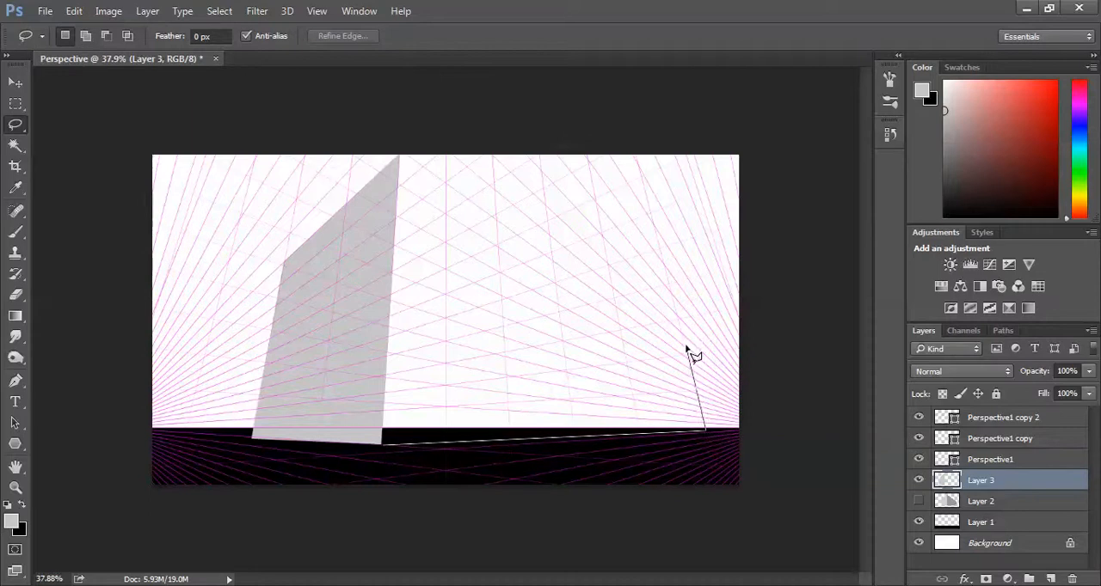
mouse_move(696, 370)
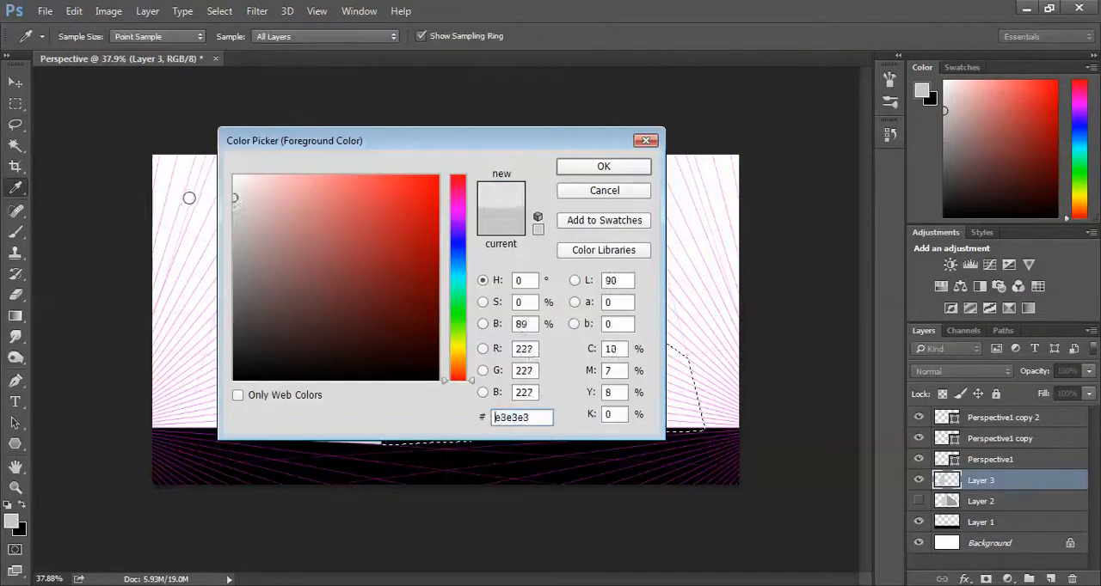
left_click(603, 166)
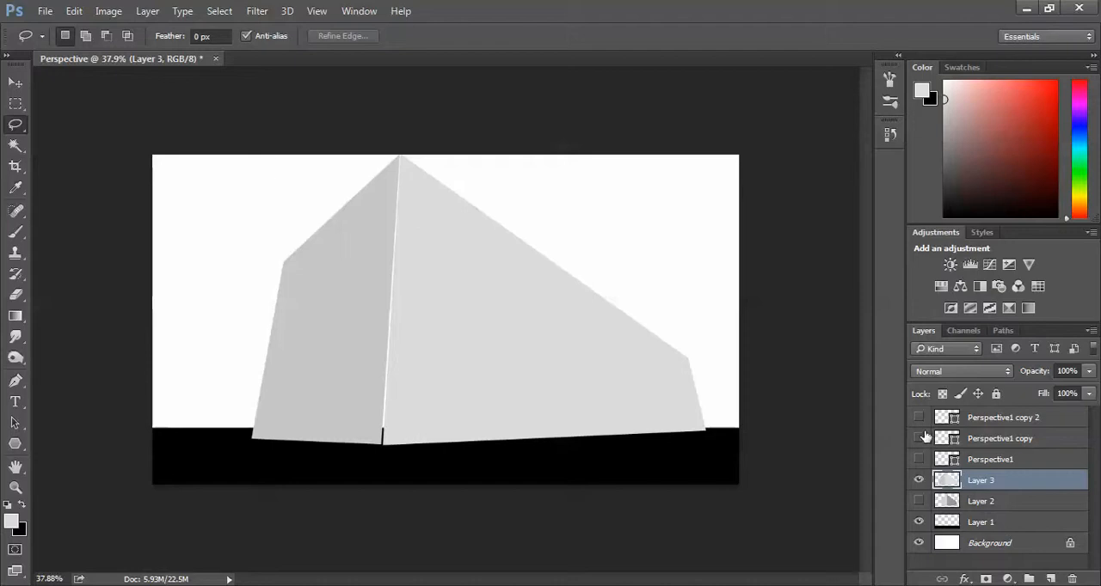
mouse_move(919, 439)
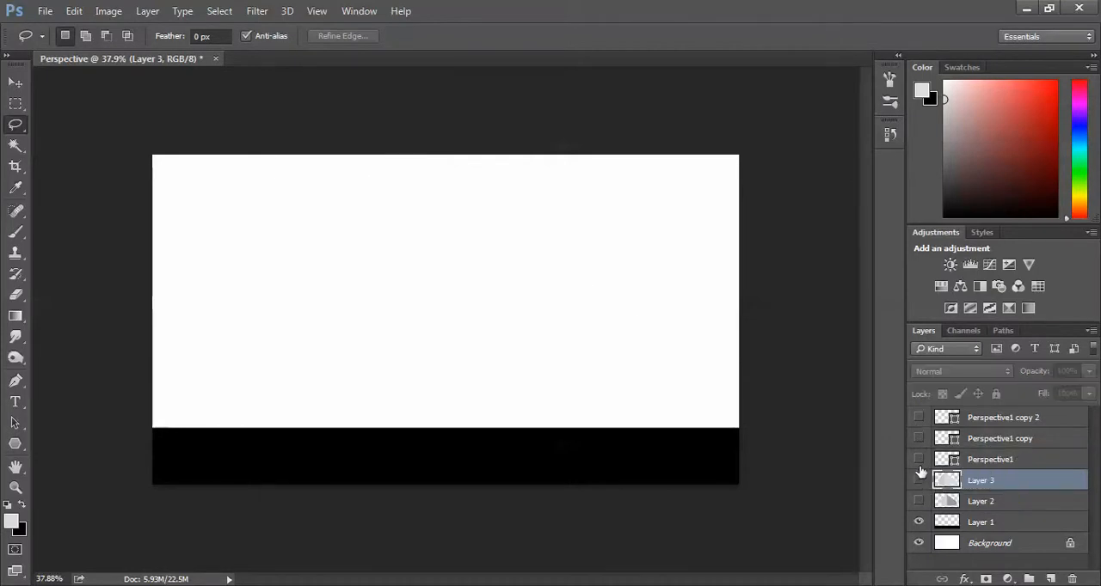
Step: Show the Perspective1 grid and choose the Polygon tool in Shape mode
left_click(918, 459)
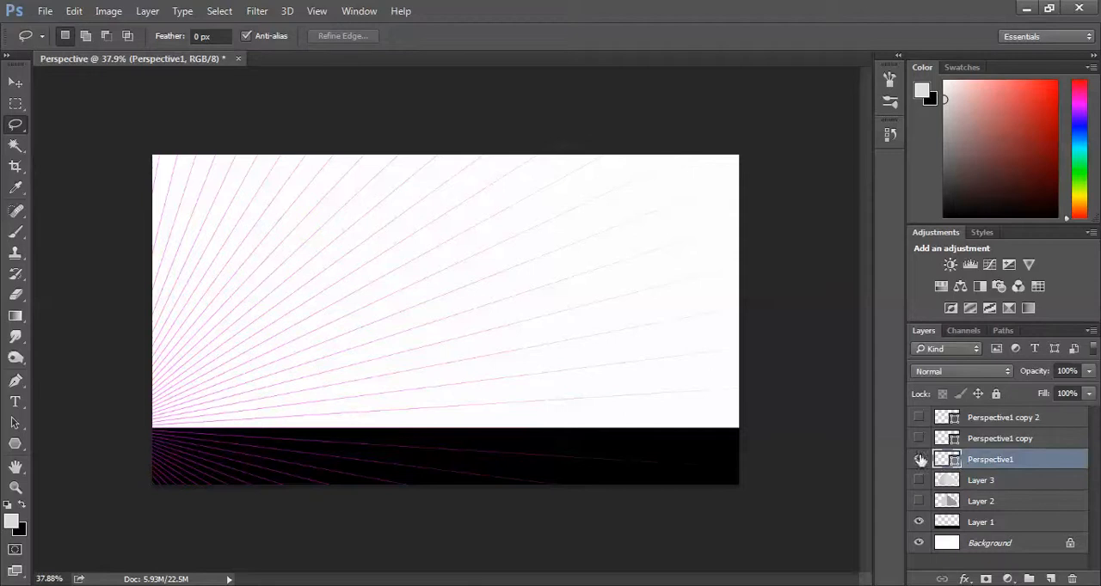
left_click(918, 459)
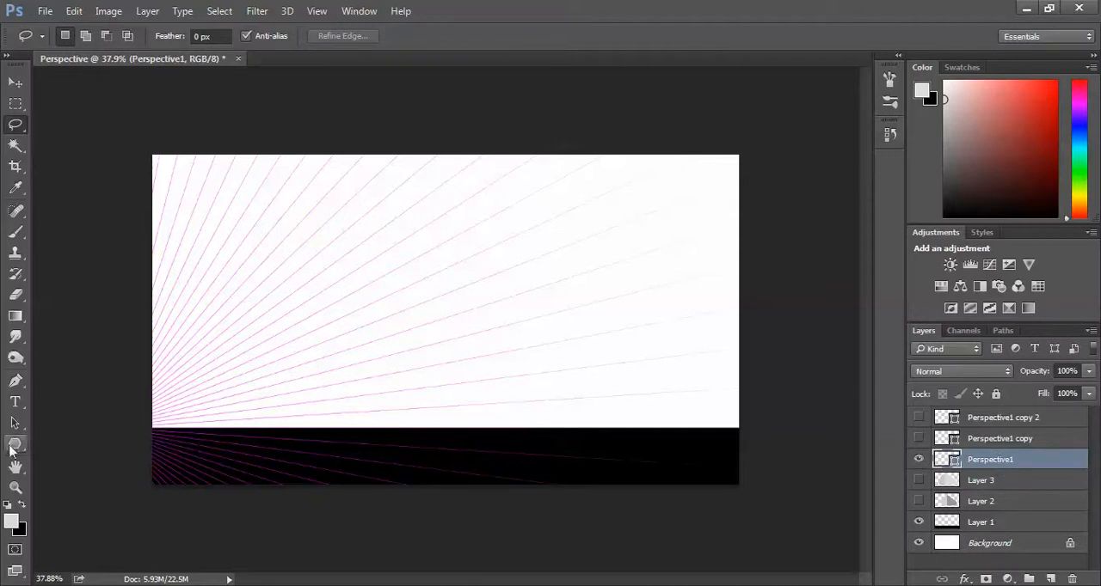
left_click(14, 444)
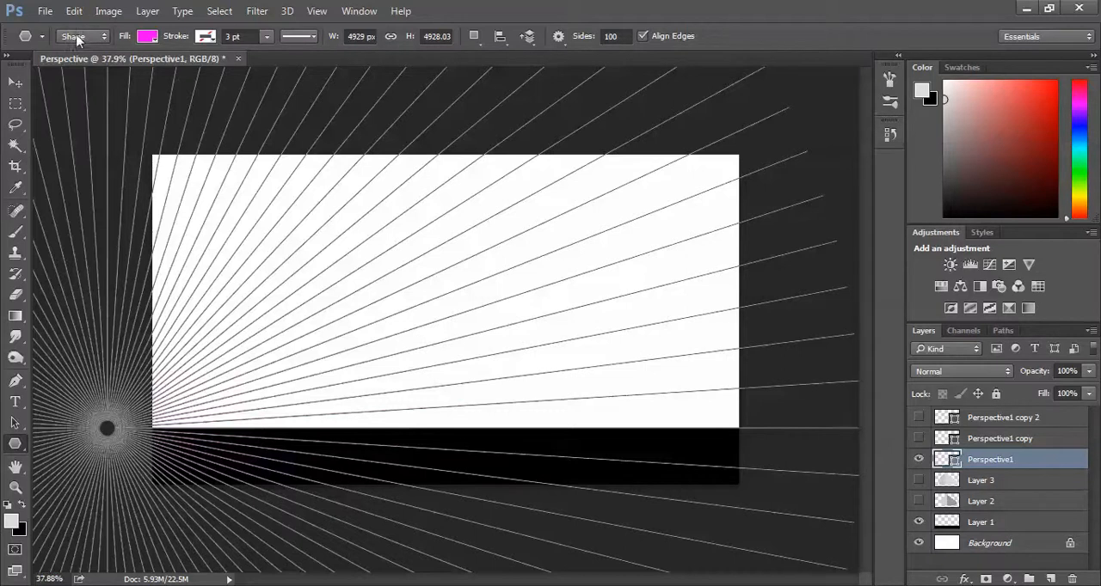
left_click(82, 36)
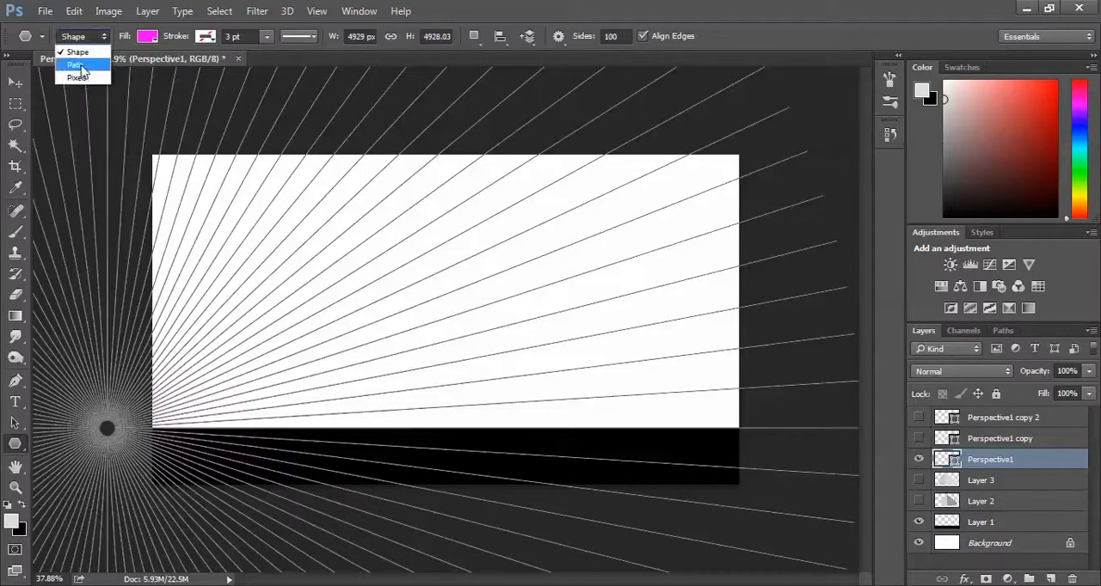
left_click(75, 65)
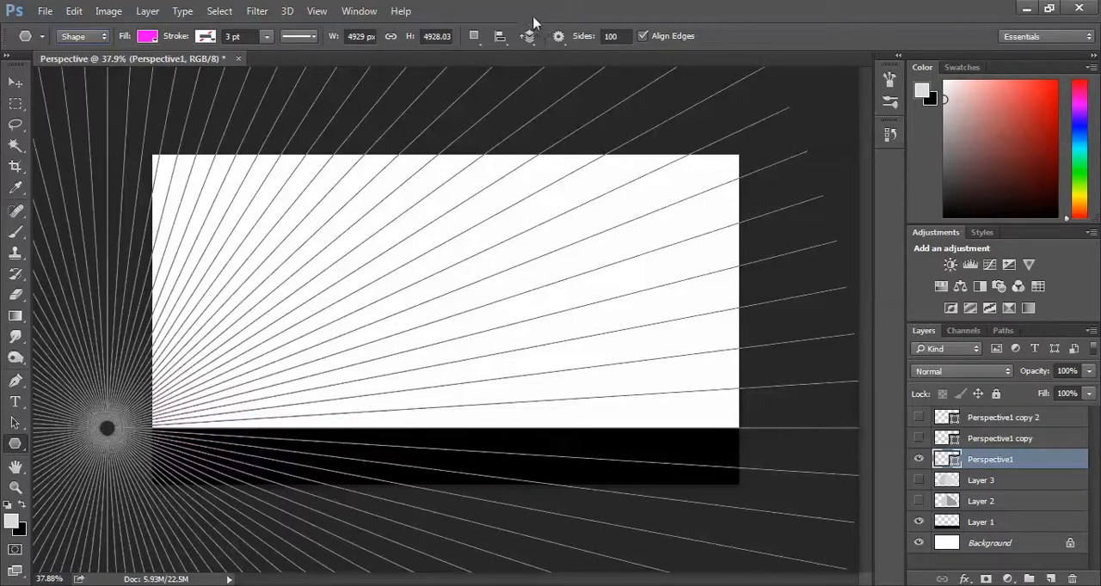
Step: Bring up the Create Polygon dialog for a 3000 px, 100-point 99% star
left_click(528, 36)
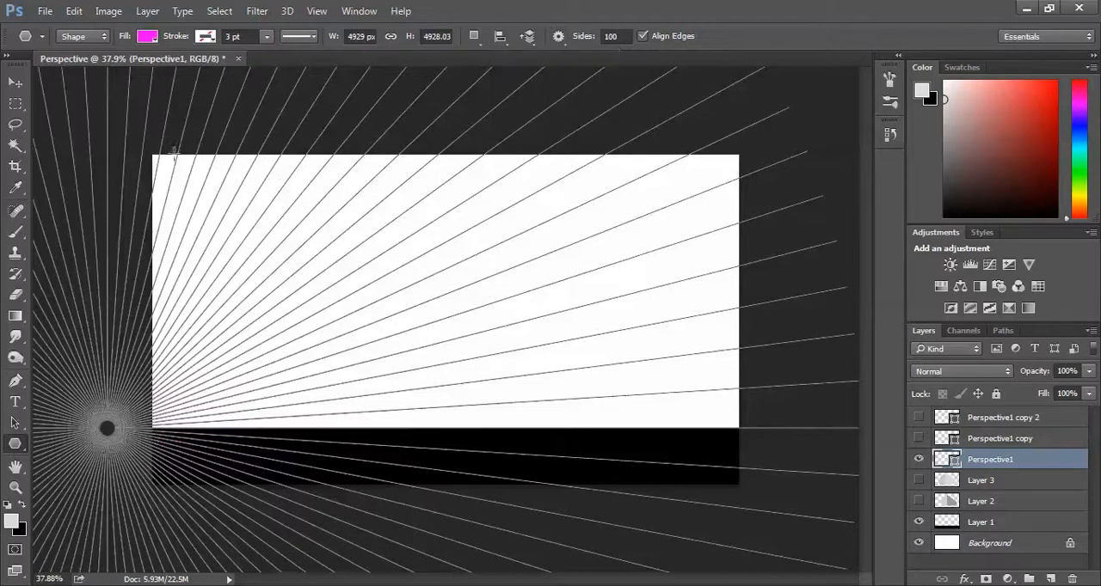
left_click(172, 150)
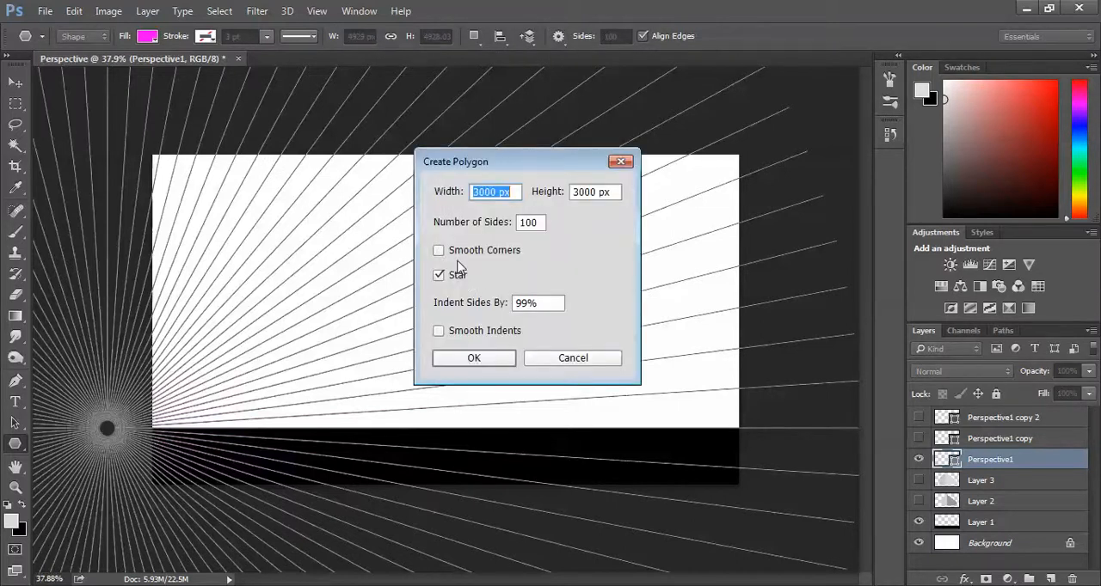
Step: Cancel the polygon dialog and show Layer 3 with all Perspective1 grids again
left_click(473, 357)
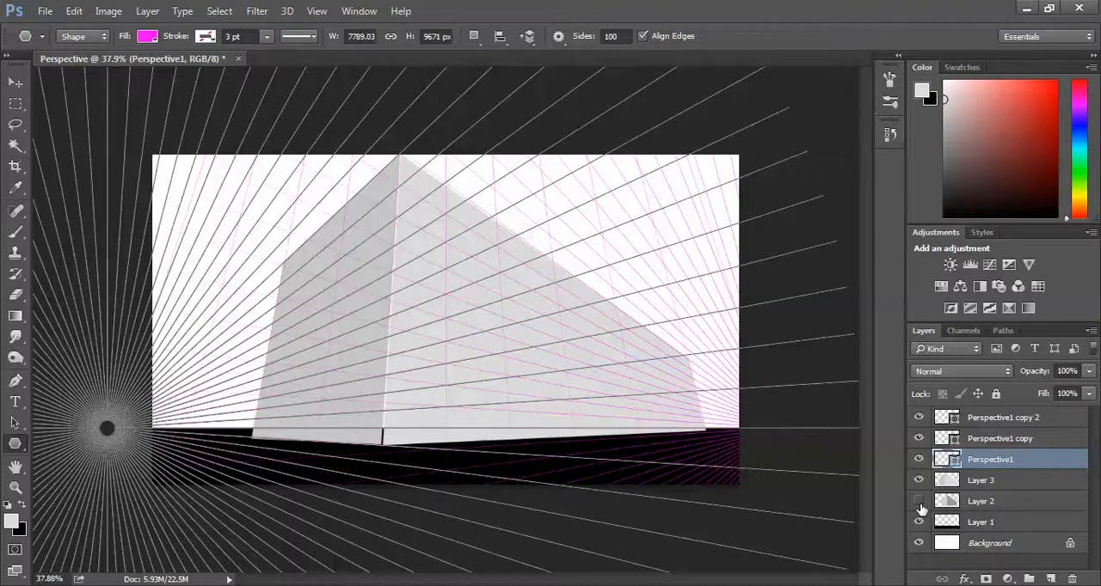
left_click(918, 502)
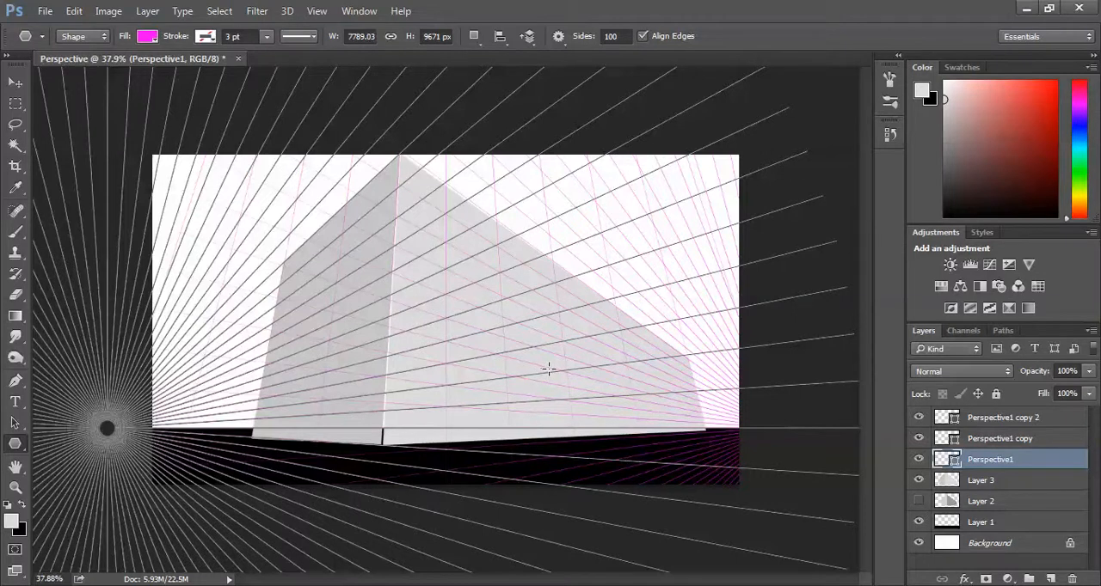